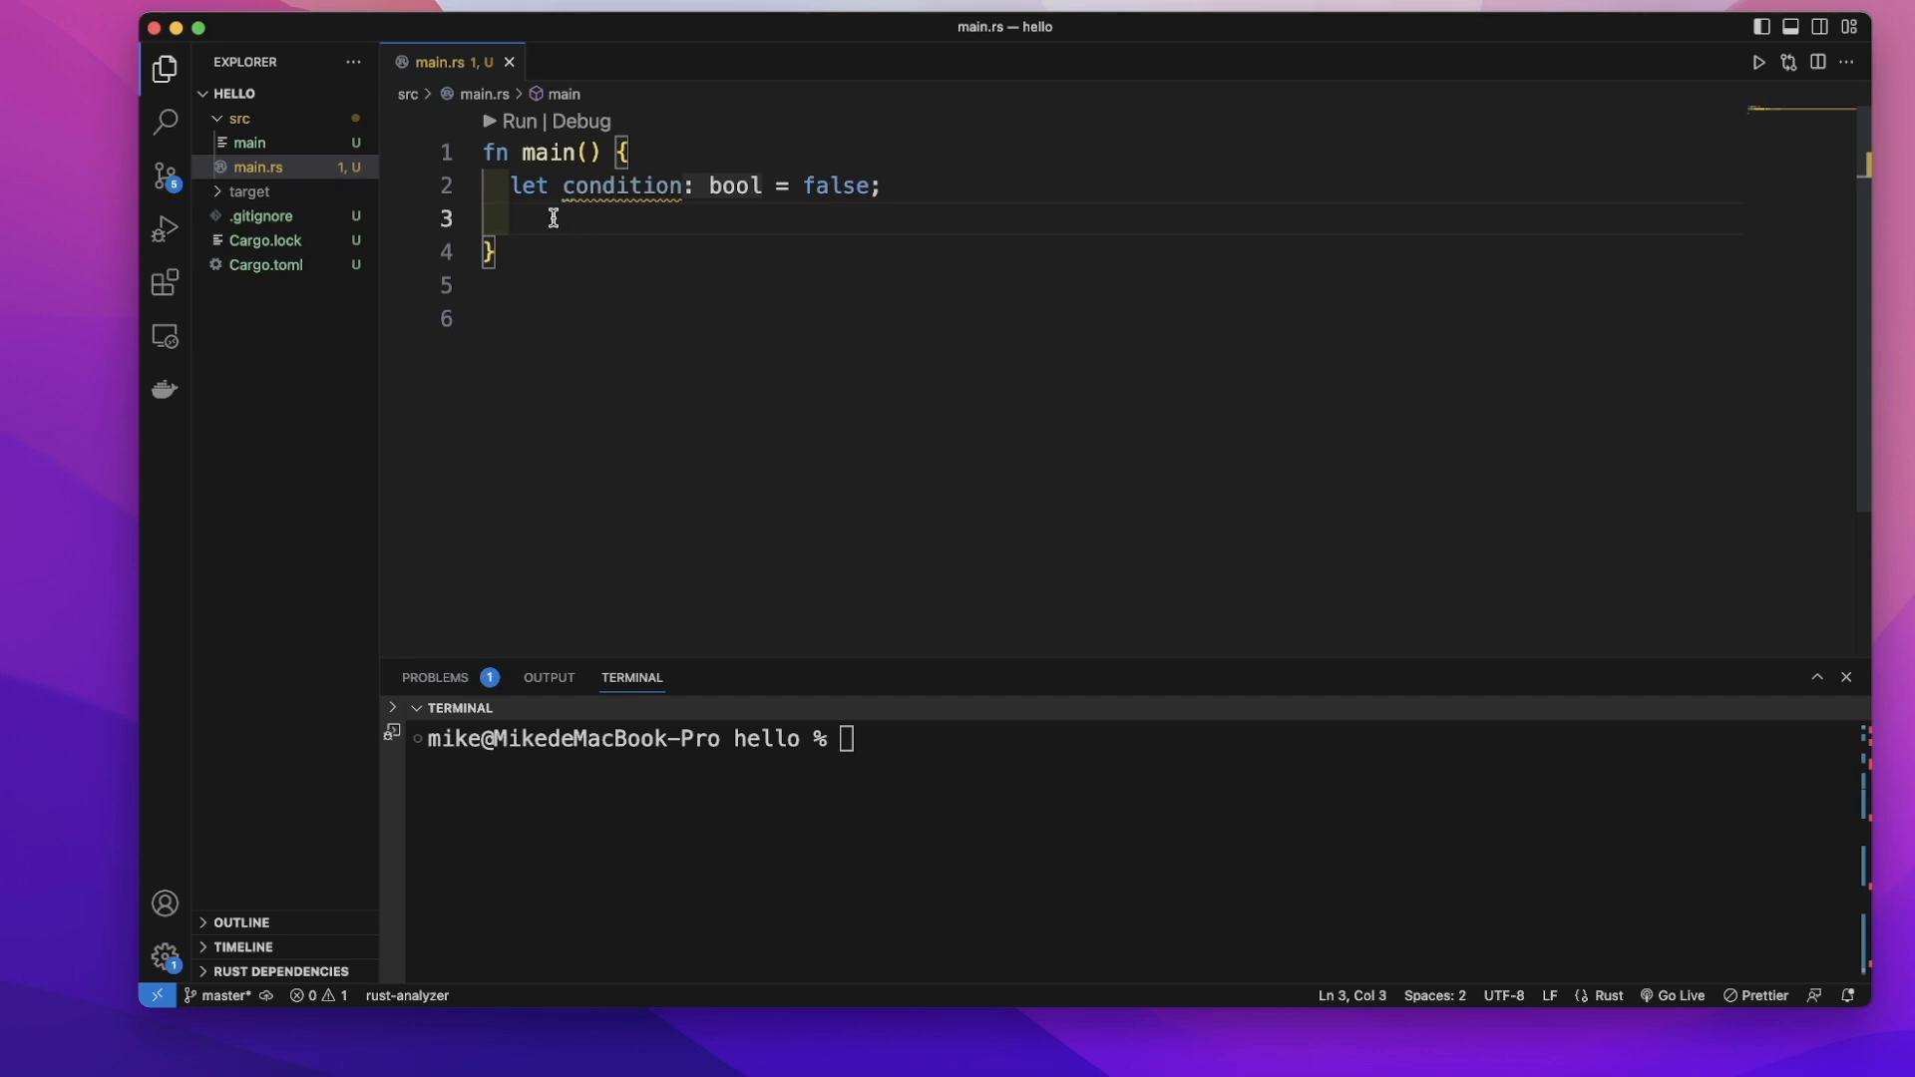
Write `let a: i32 = if condition {5}` on line 3, accepting the i32 type hint
type("let a")
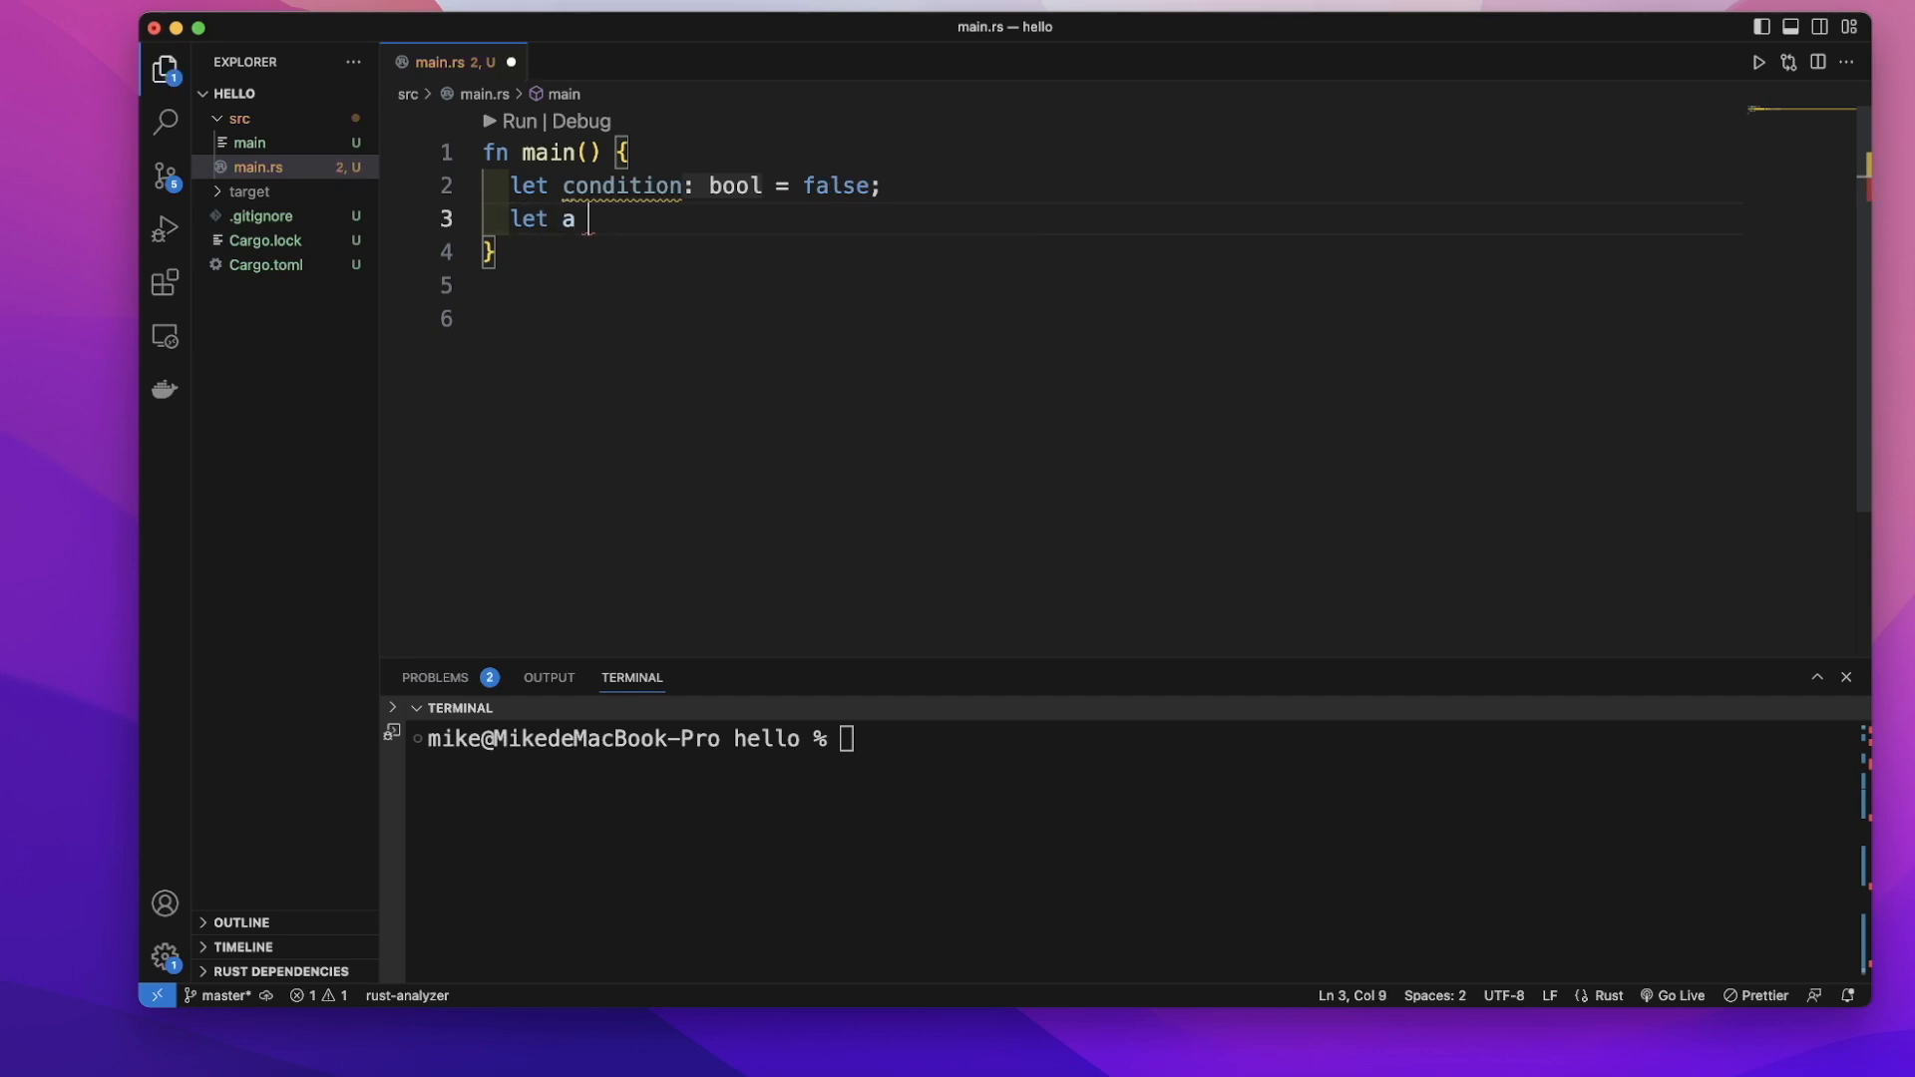
type("= if")
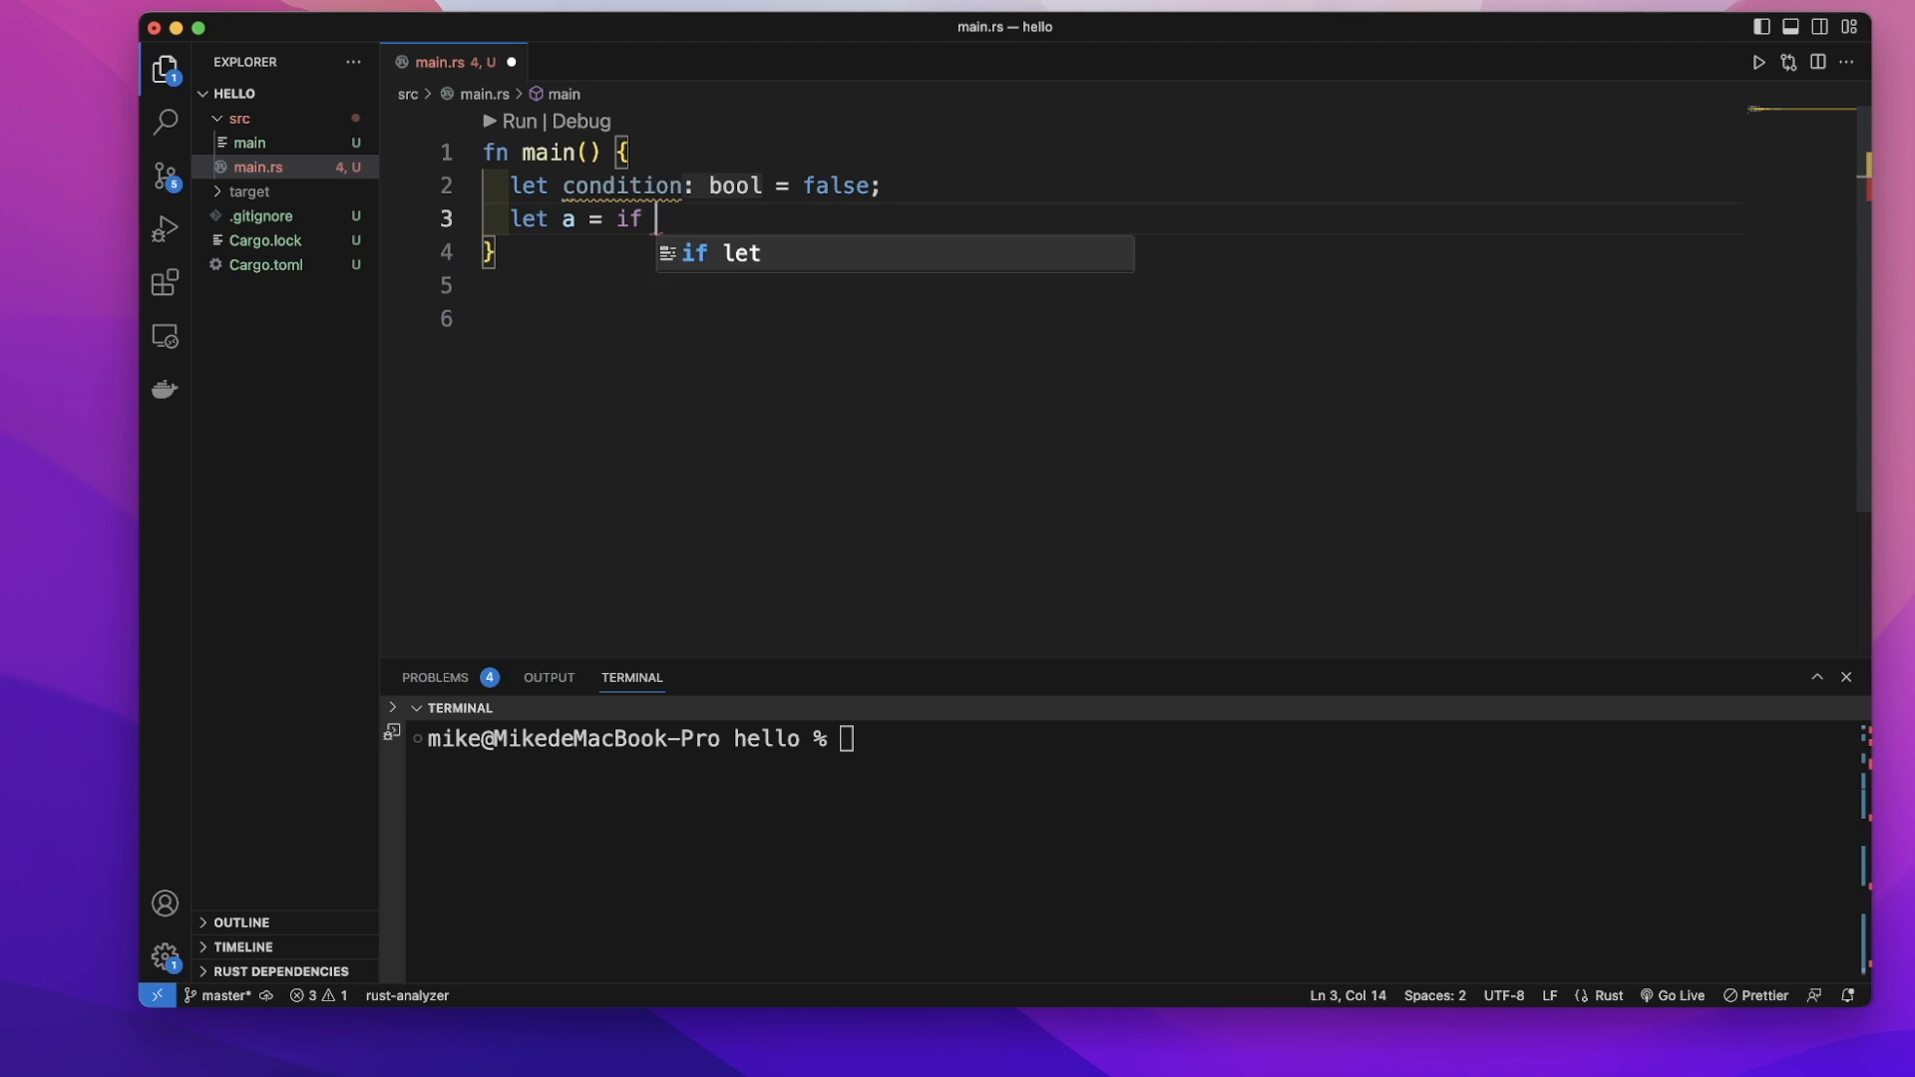
type("condition {")
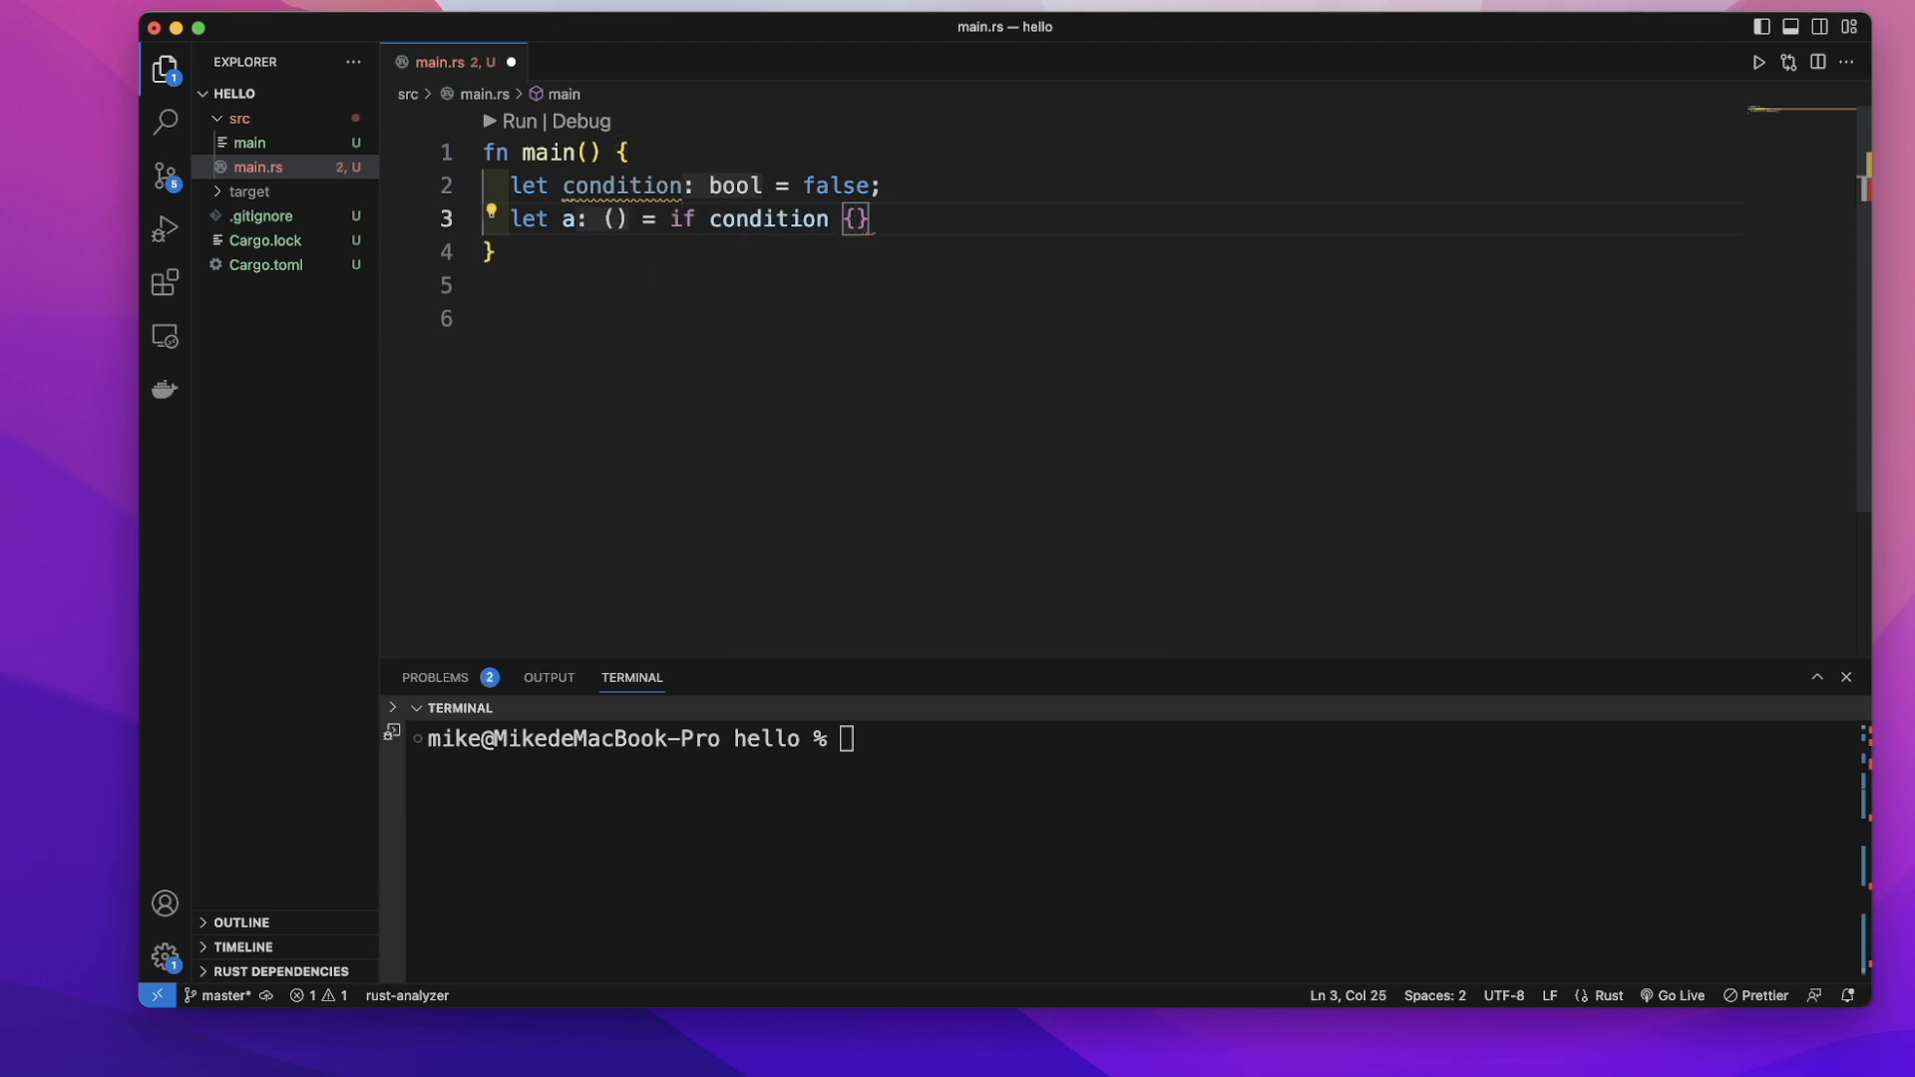
type("5")
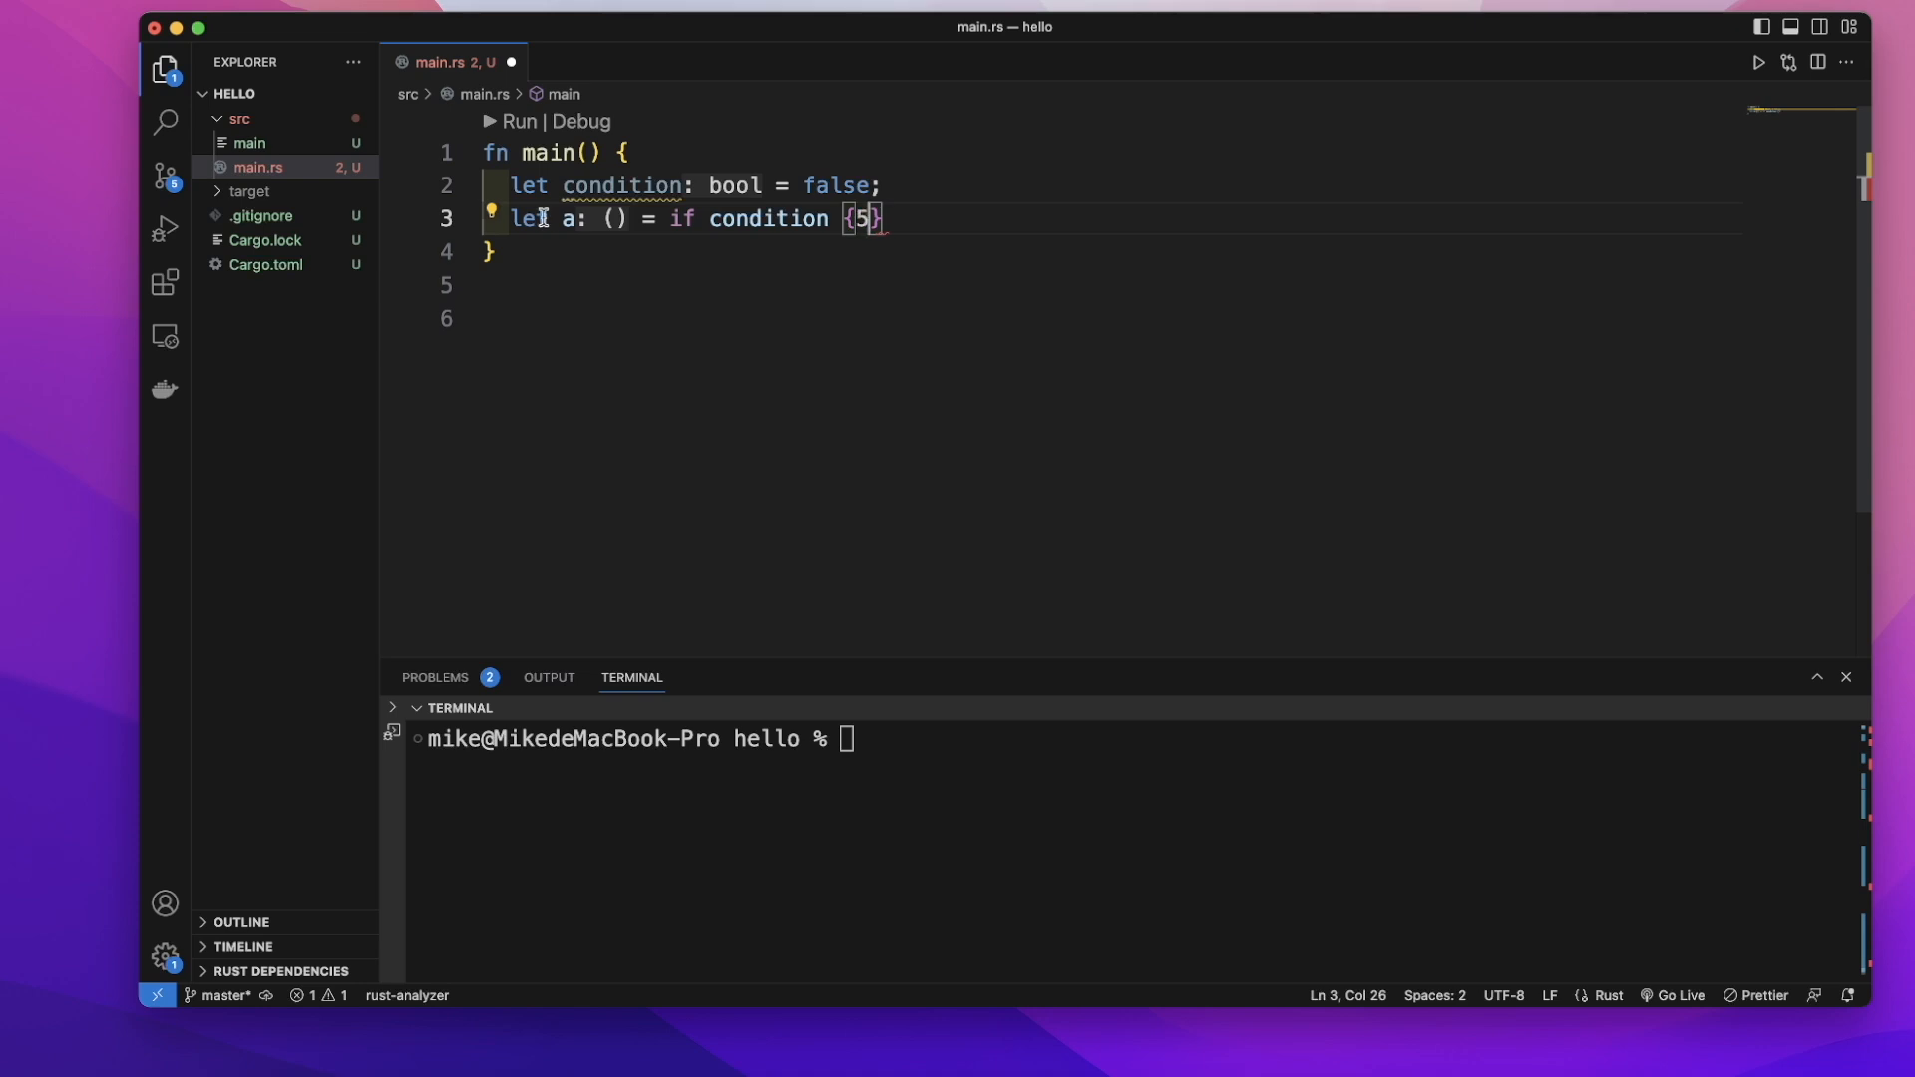
type("i32")
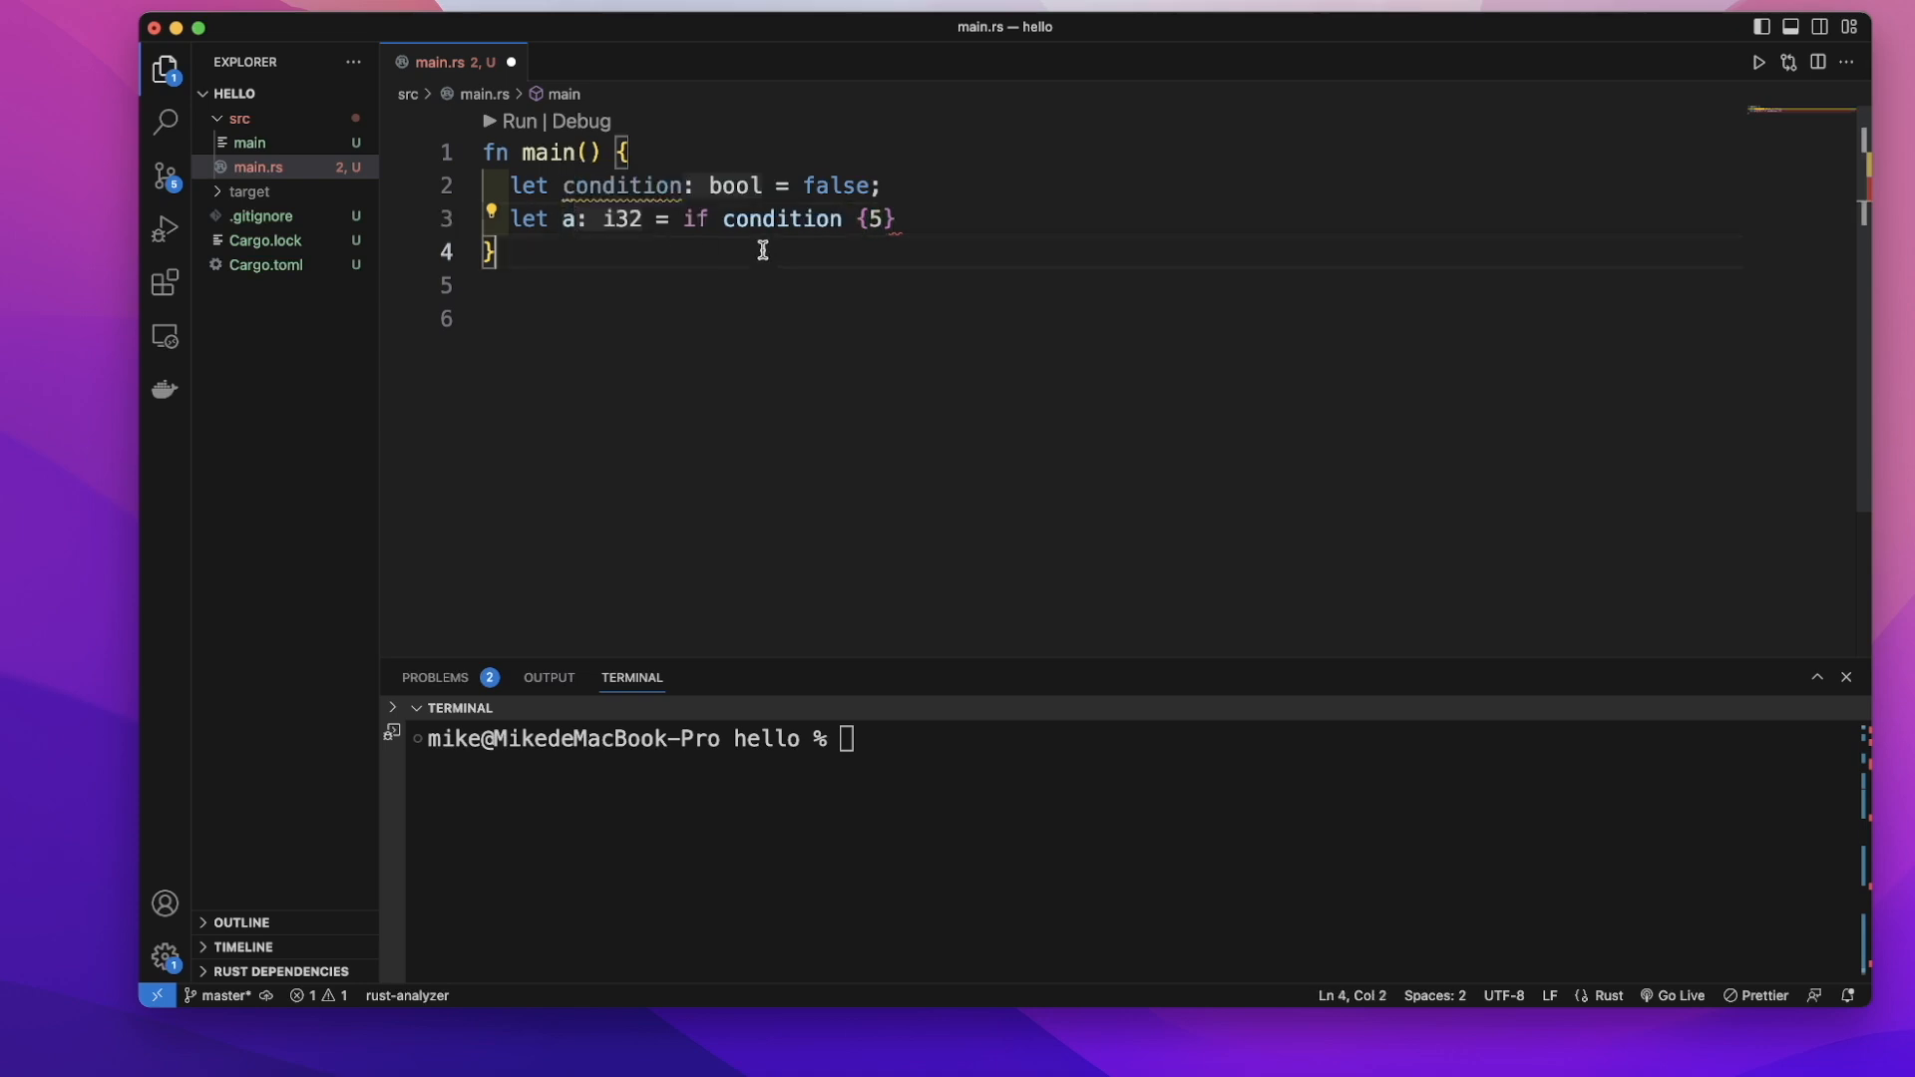
left_click(877, 219)
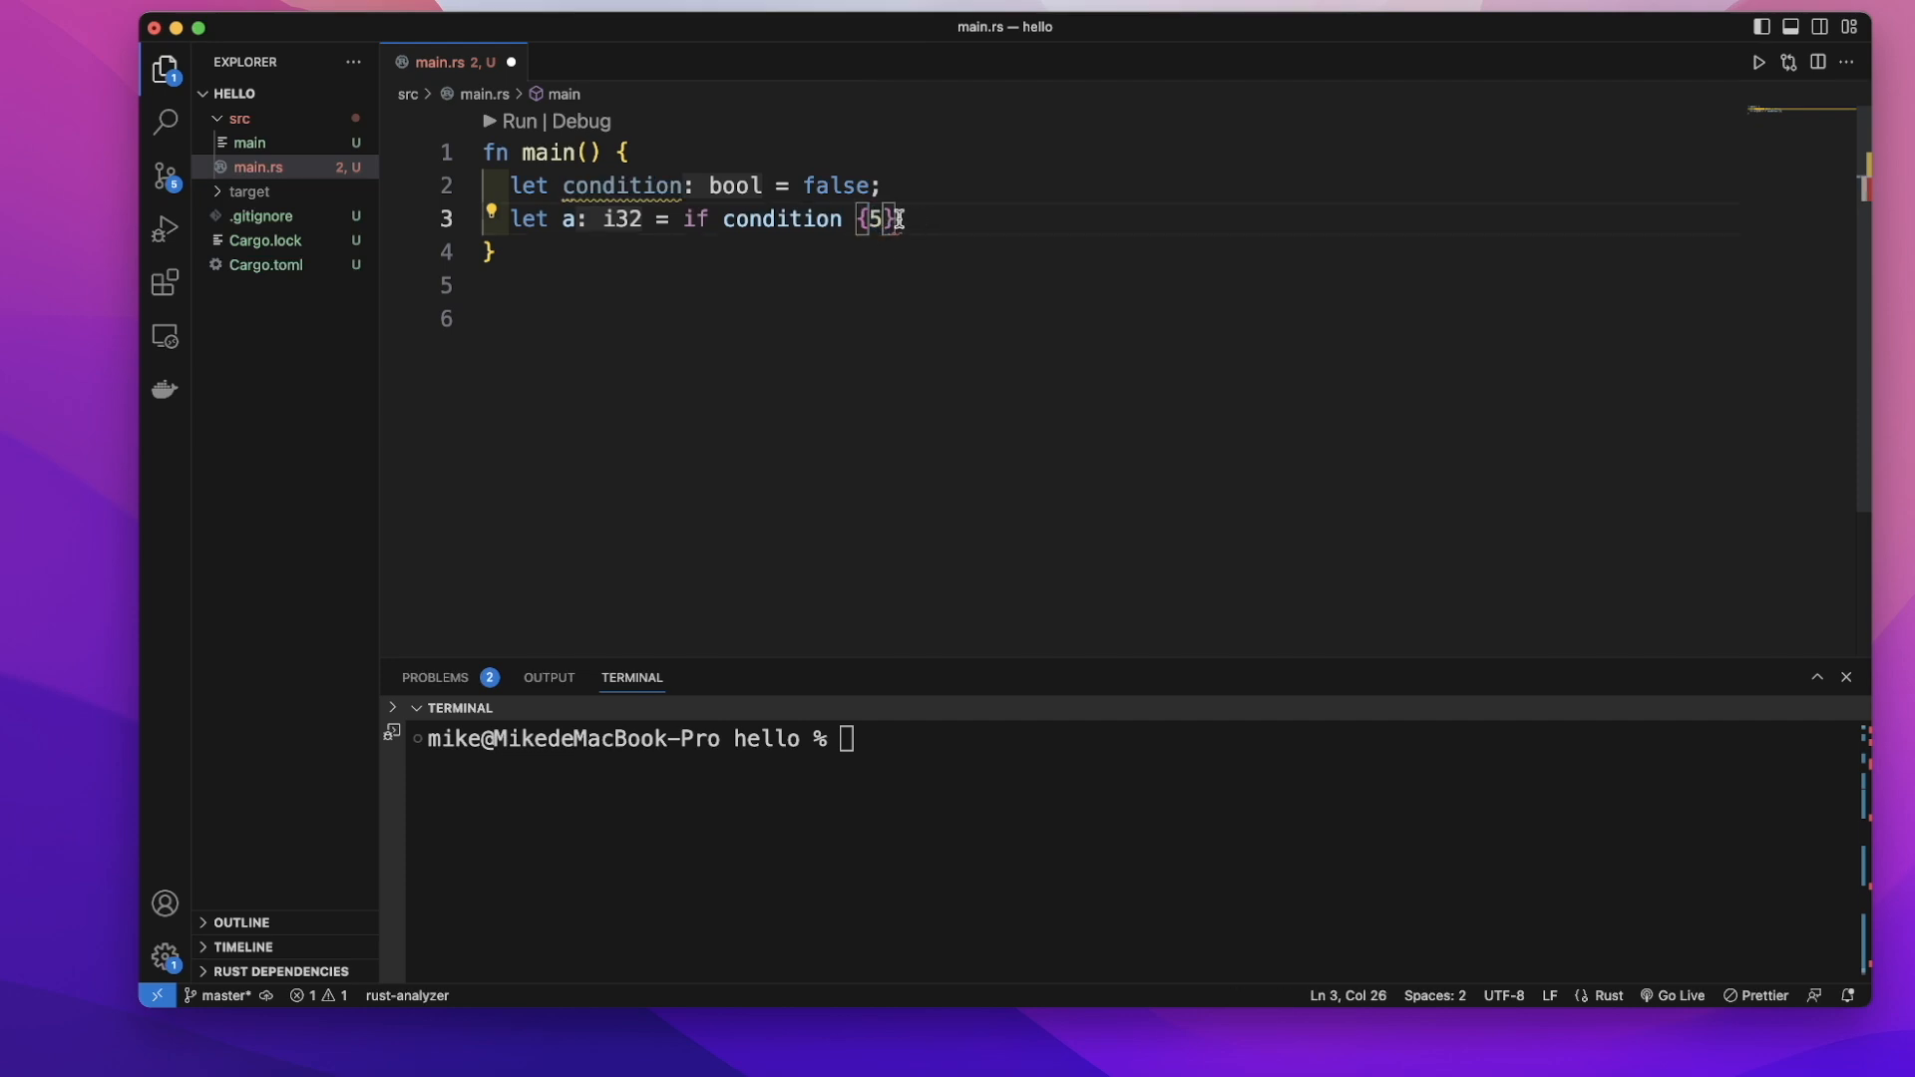
mouse_move(880, 220)
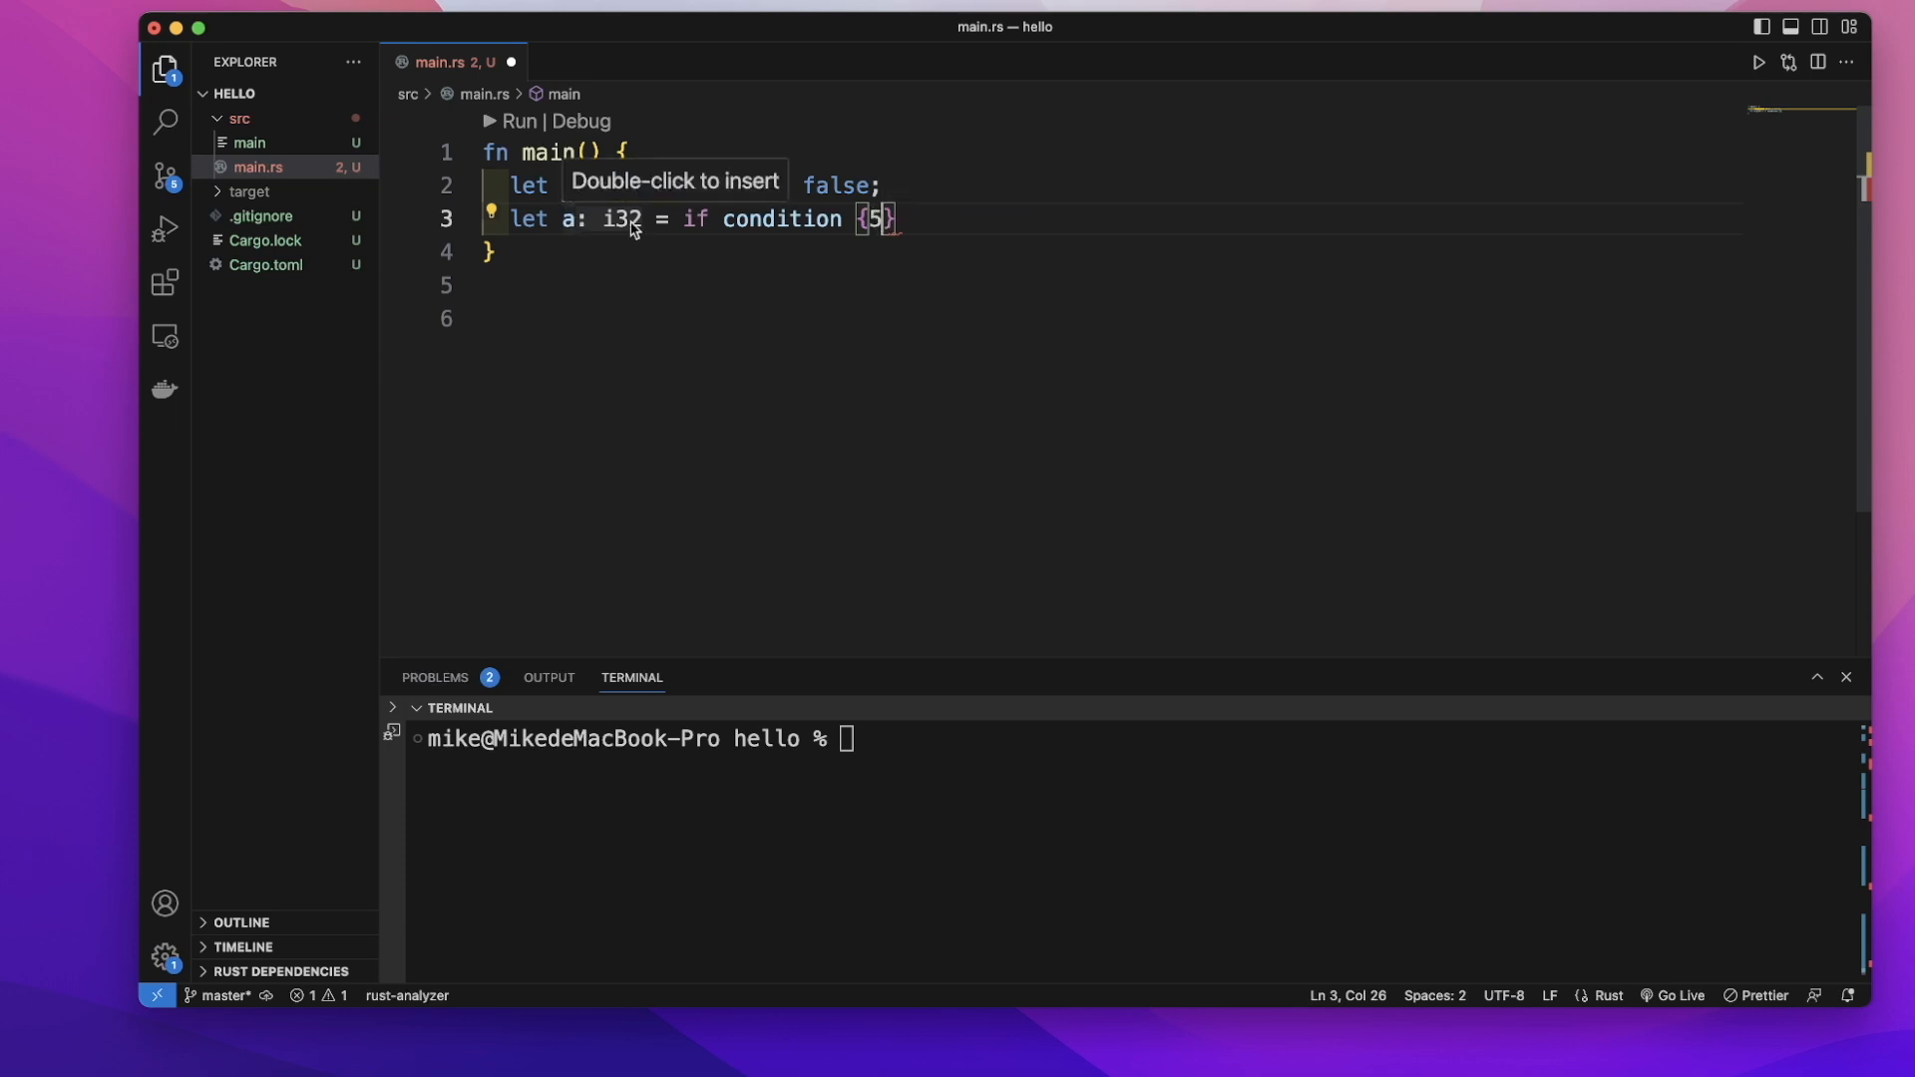
Append ` else {6};` so line 3 reads `let a: i32 = if condition {5} else {6};`
type("else {")
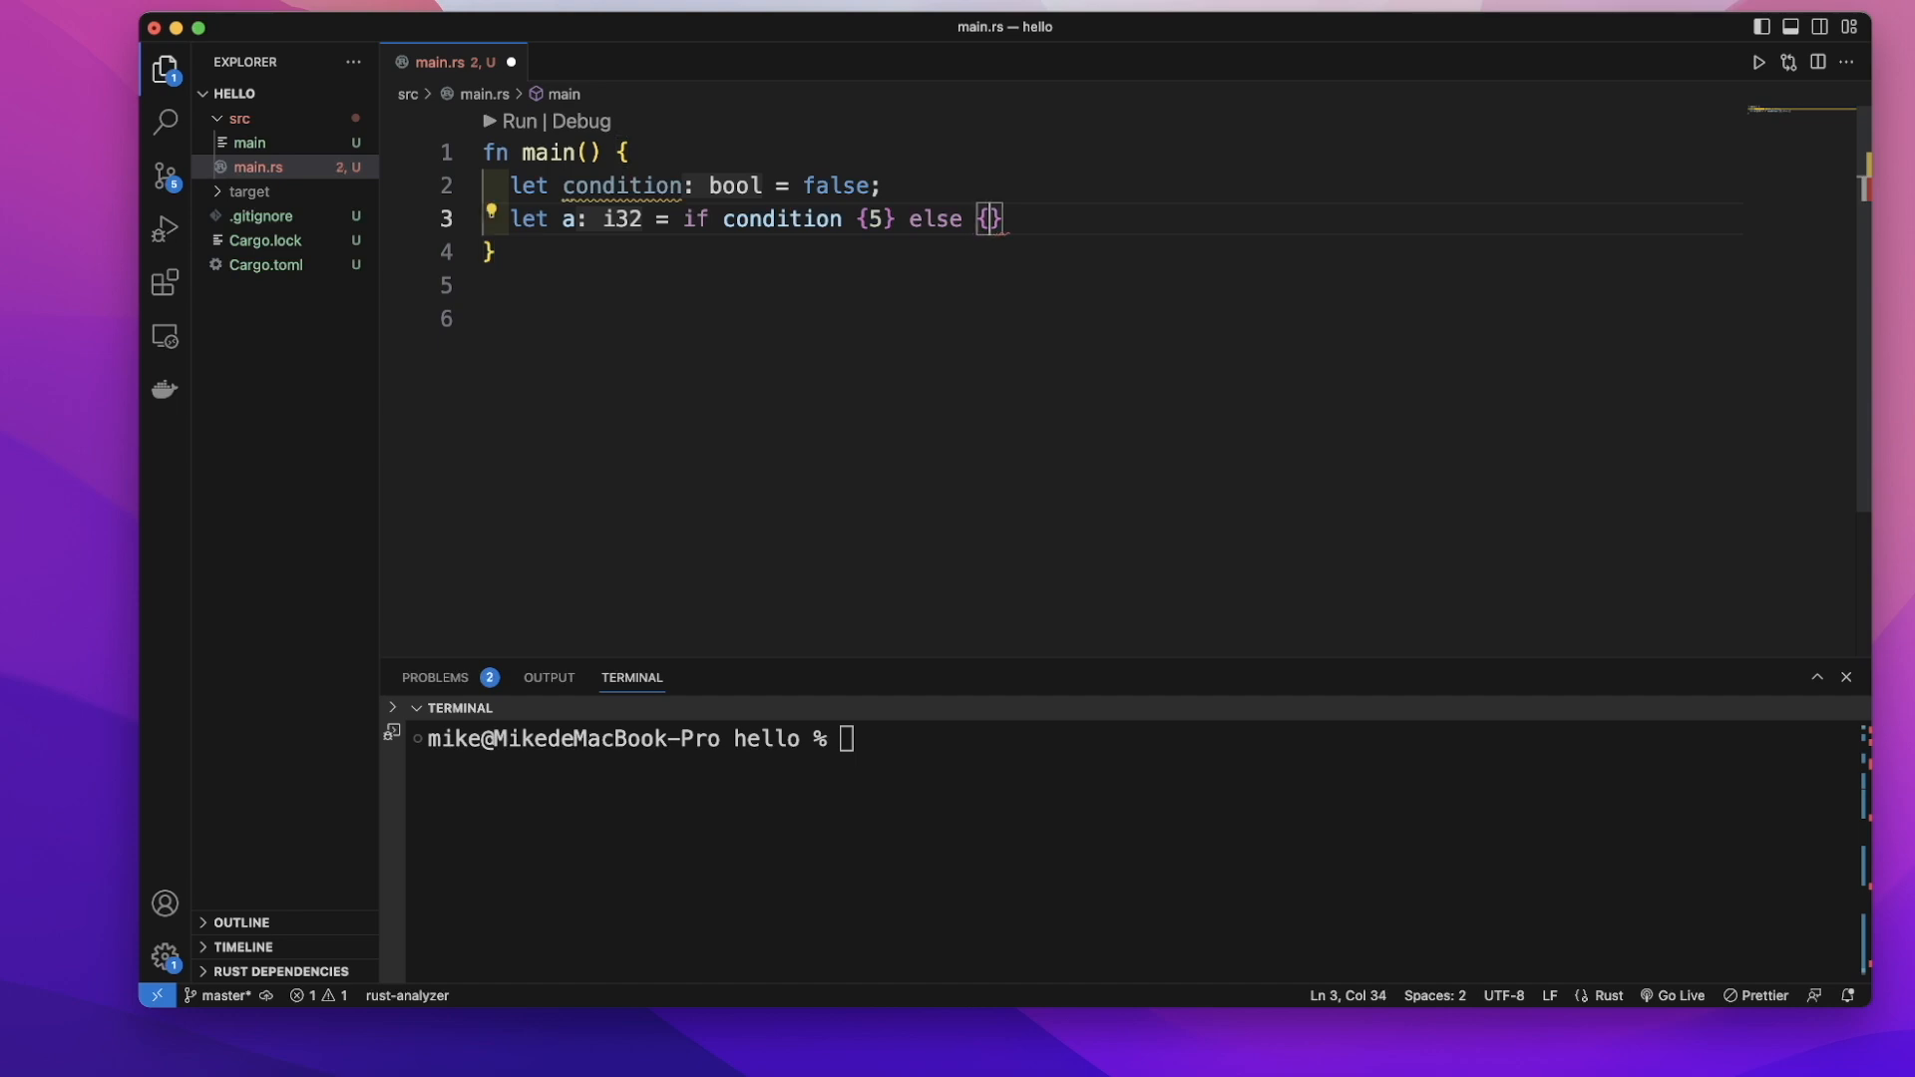
type("6")
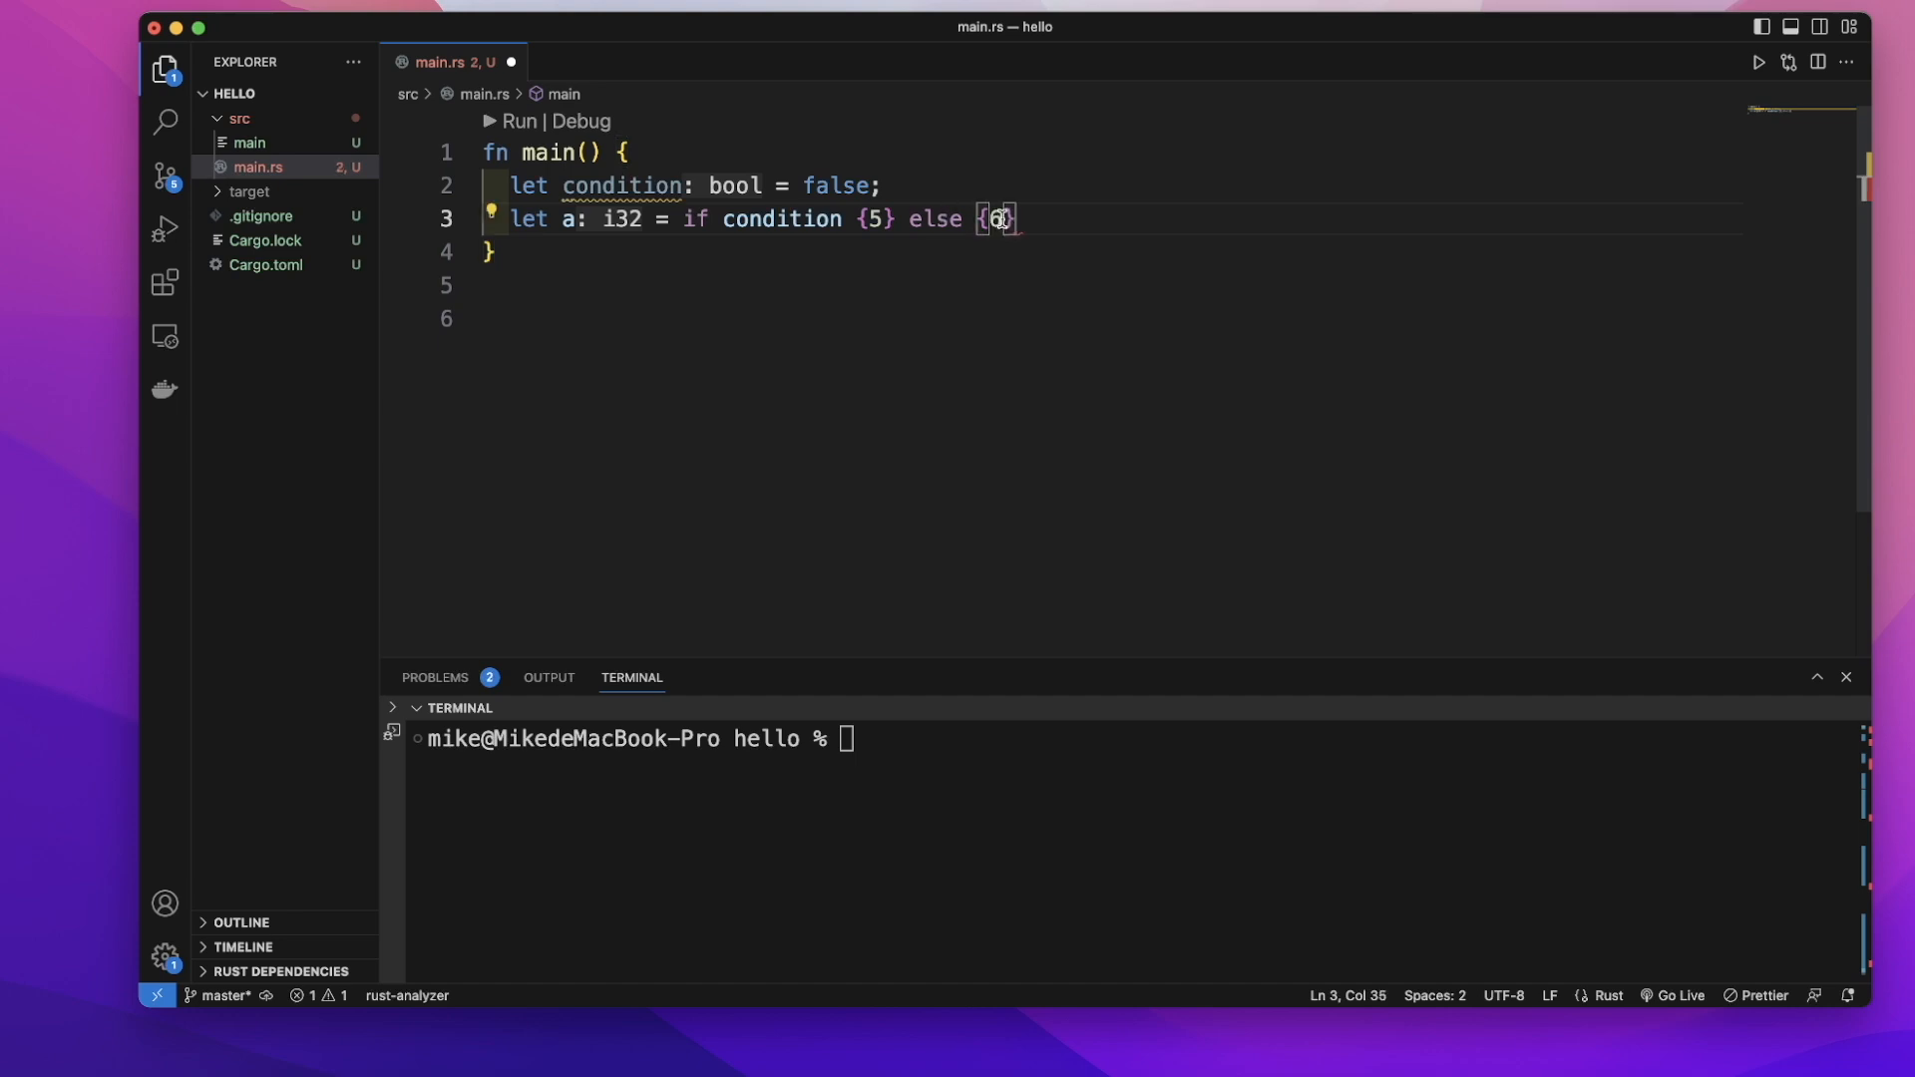
mouse_move(995, 219)
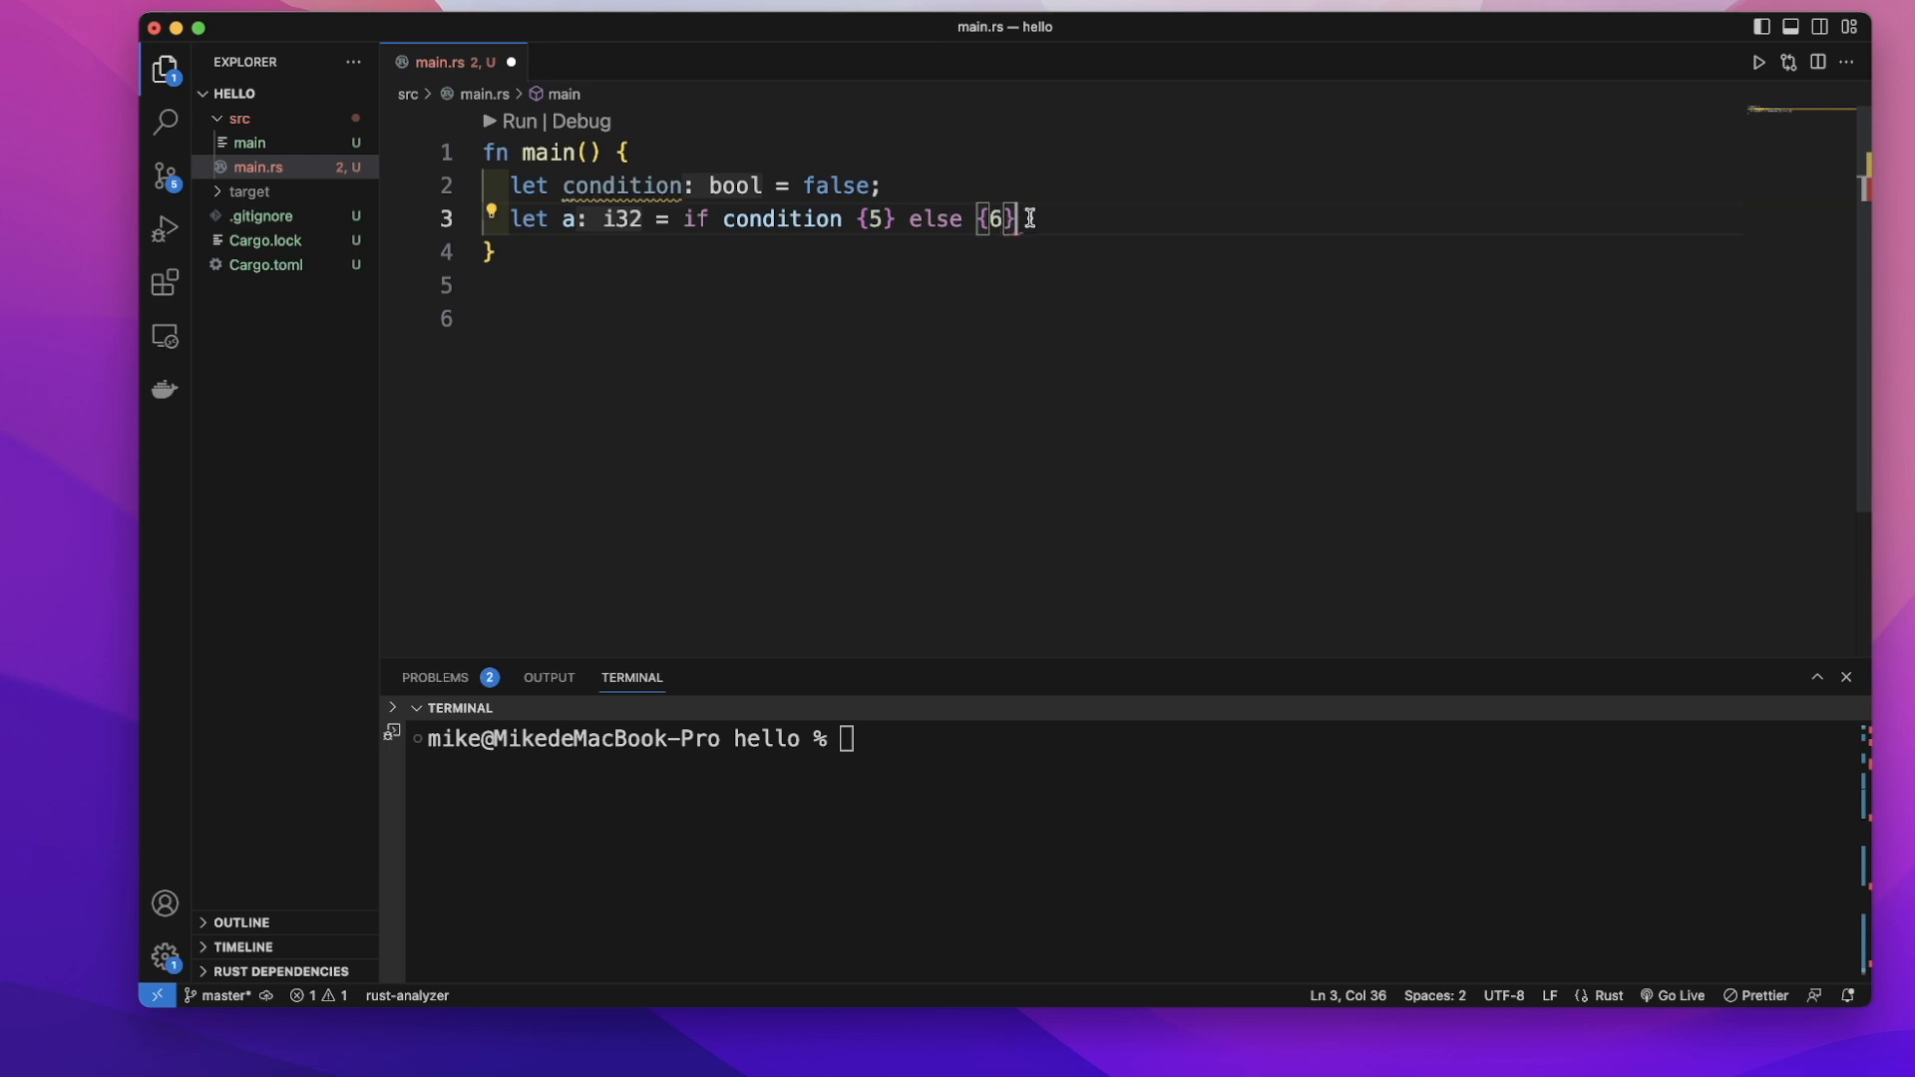
type(";")
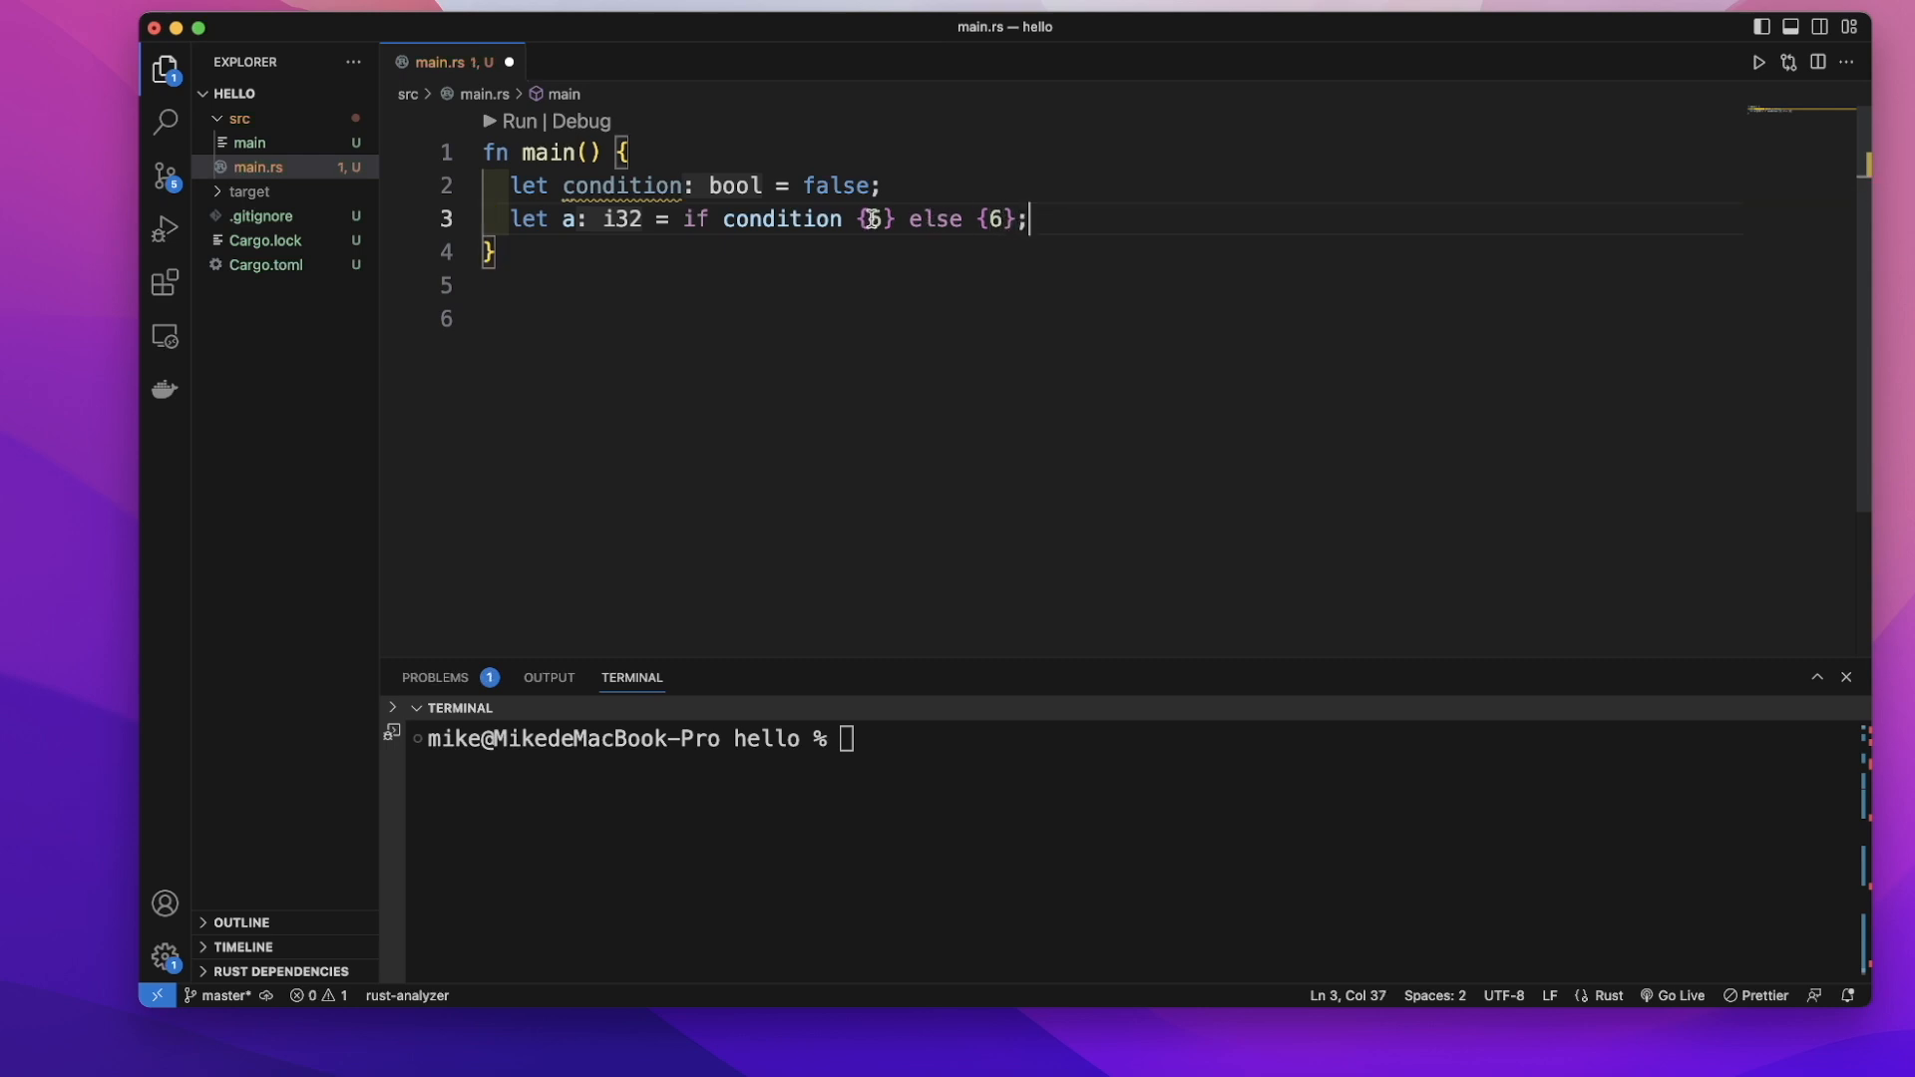
Highlight the 5 and 6 branch values, then add an empty `println!()` on line 4
double_click(696, 218)
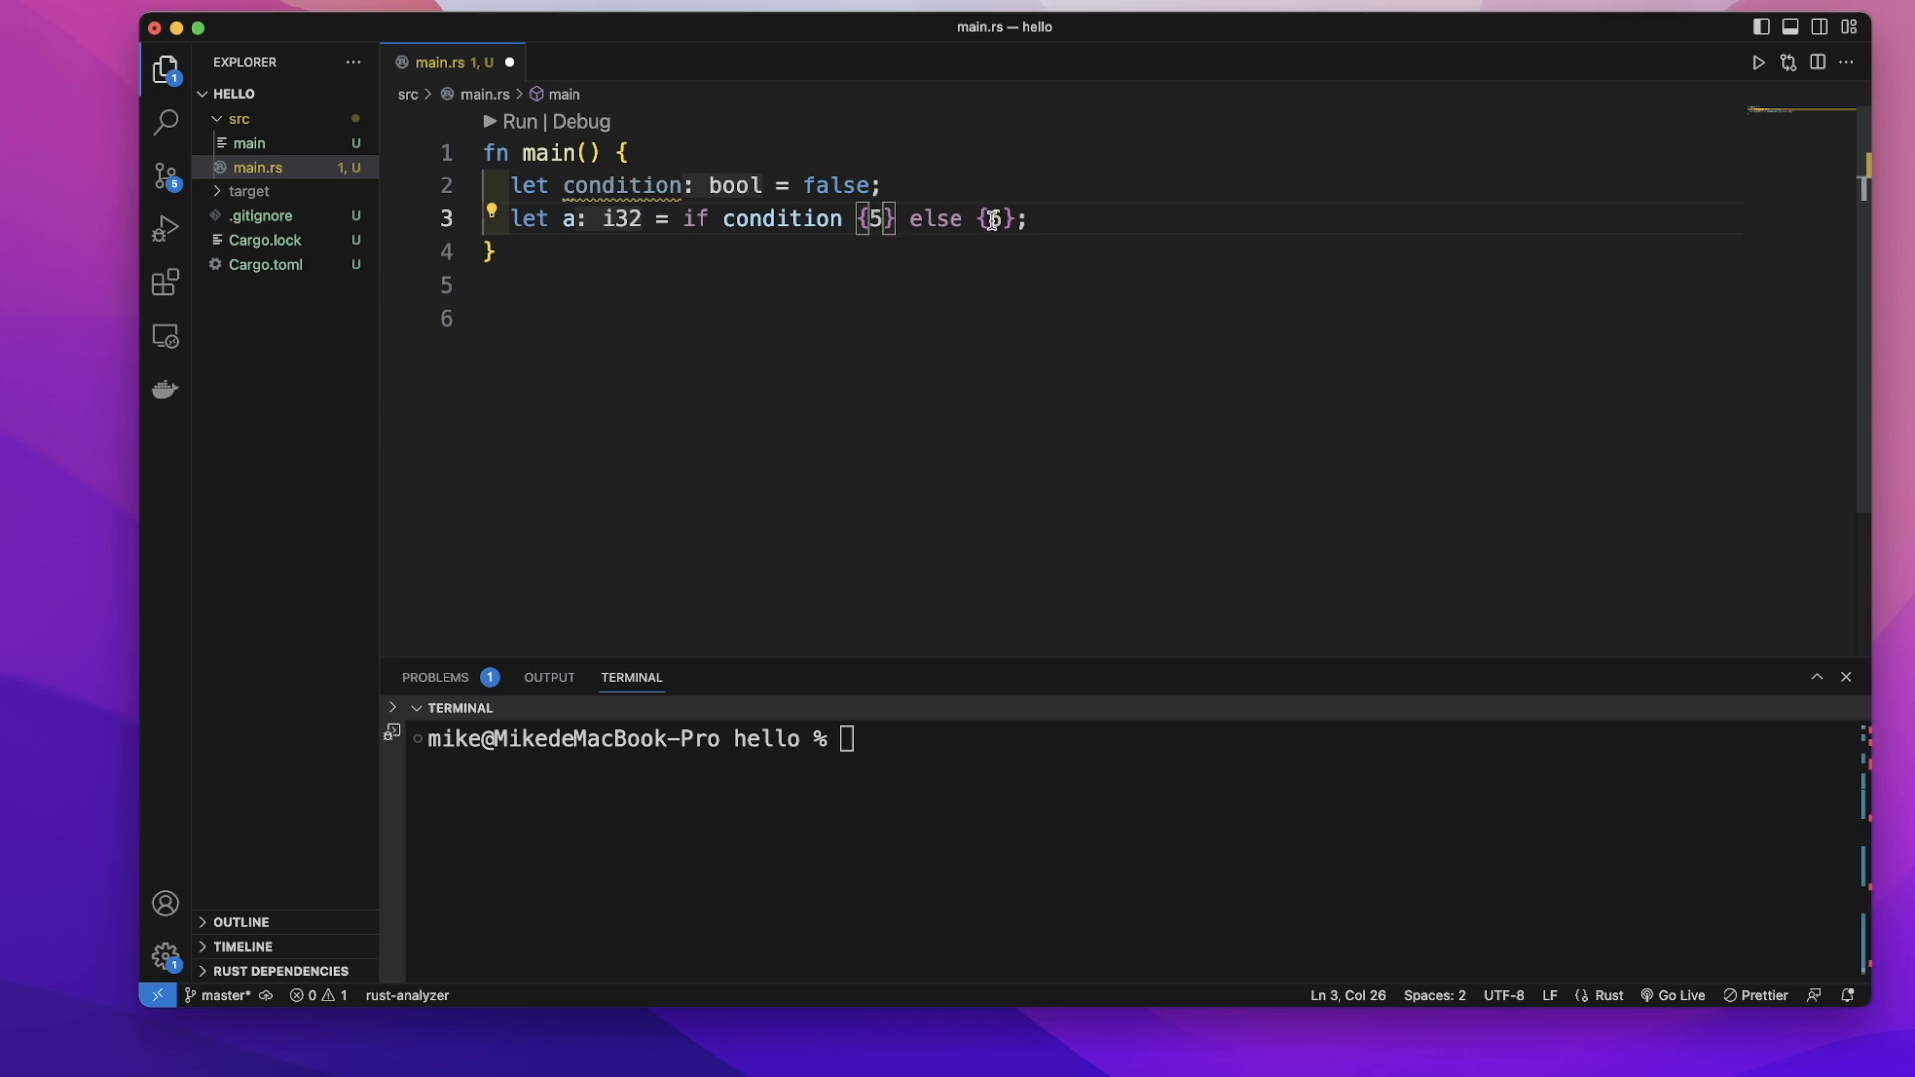
double_click(994, 220)
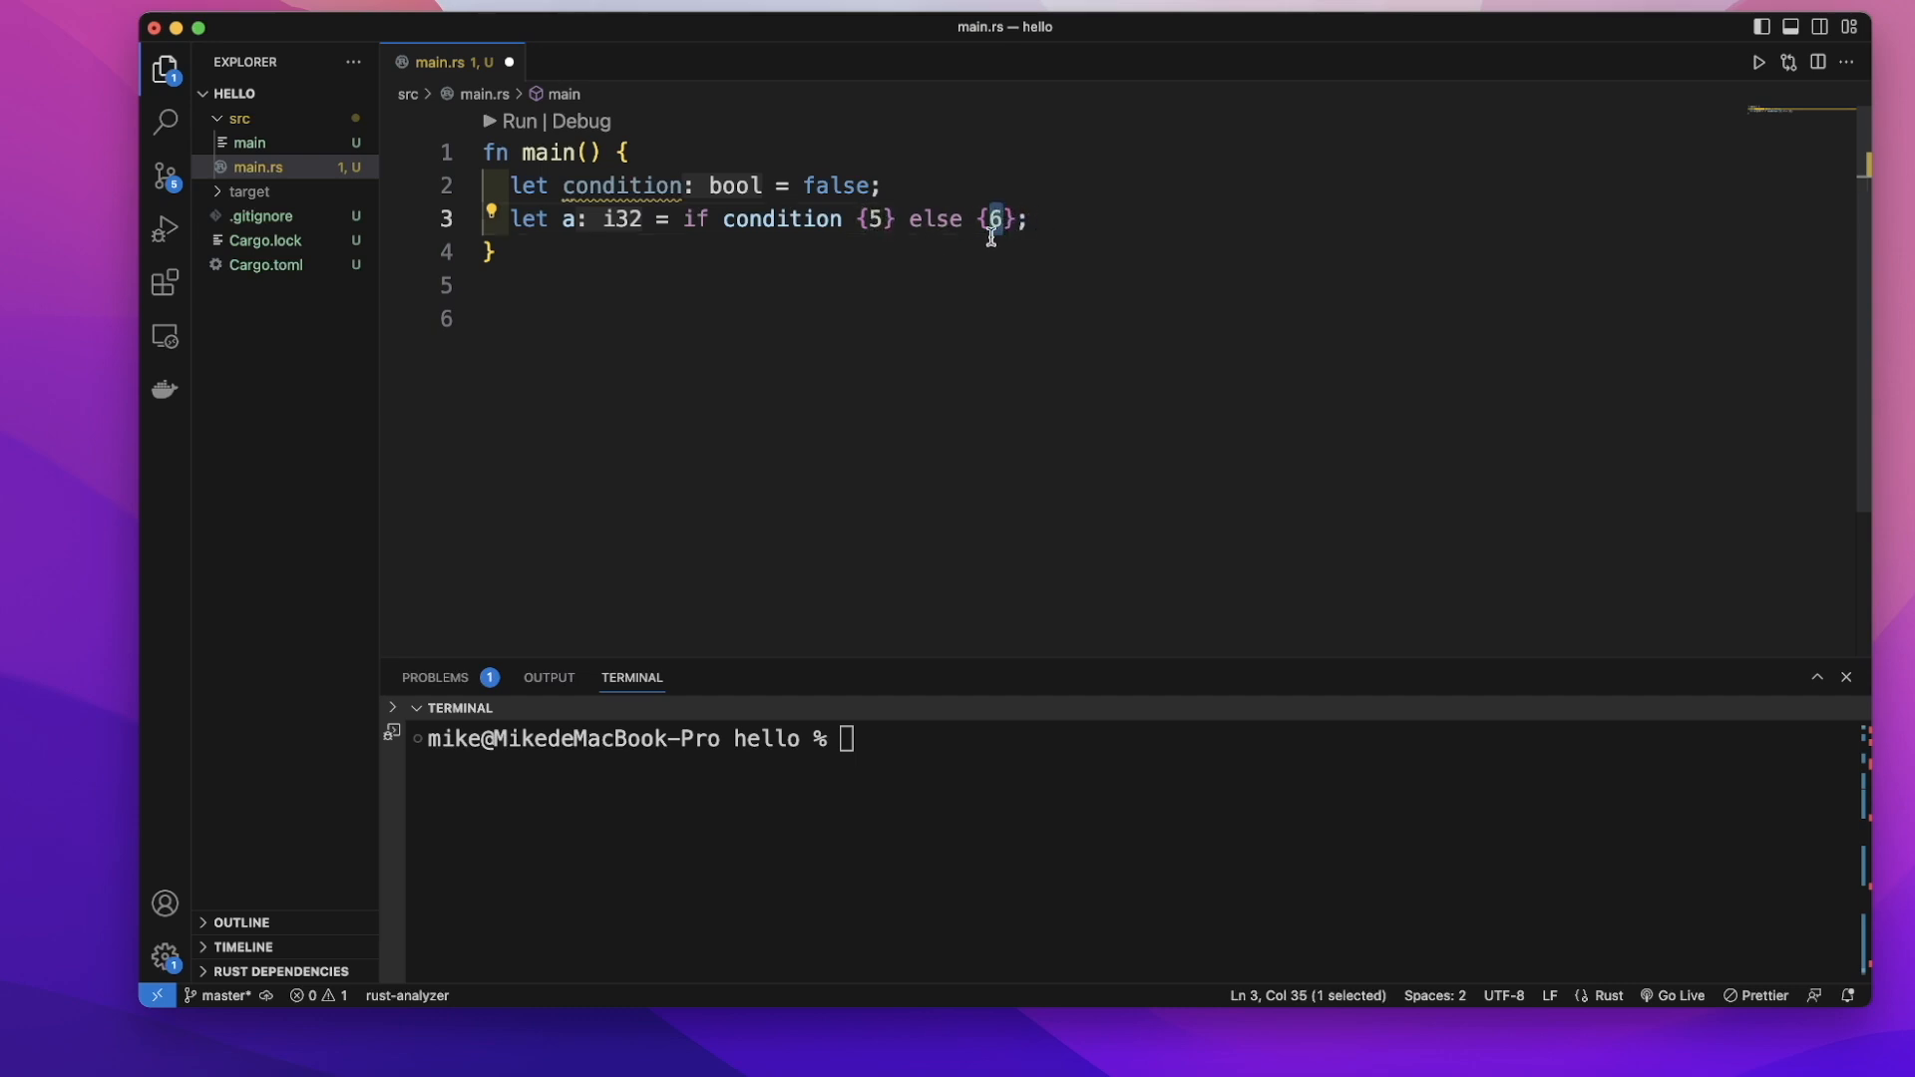
left_click(1028, 220)
type("println!(")
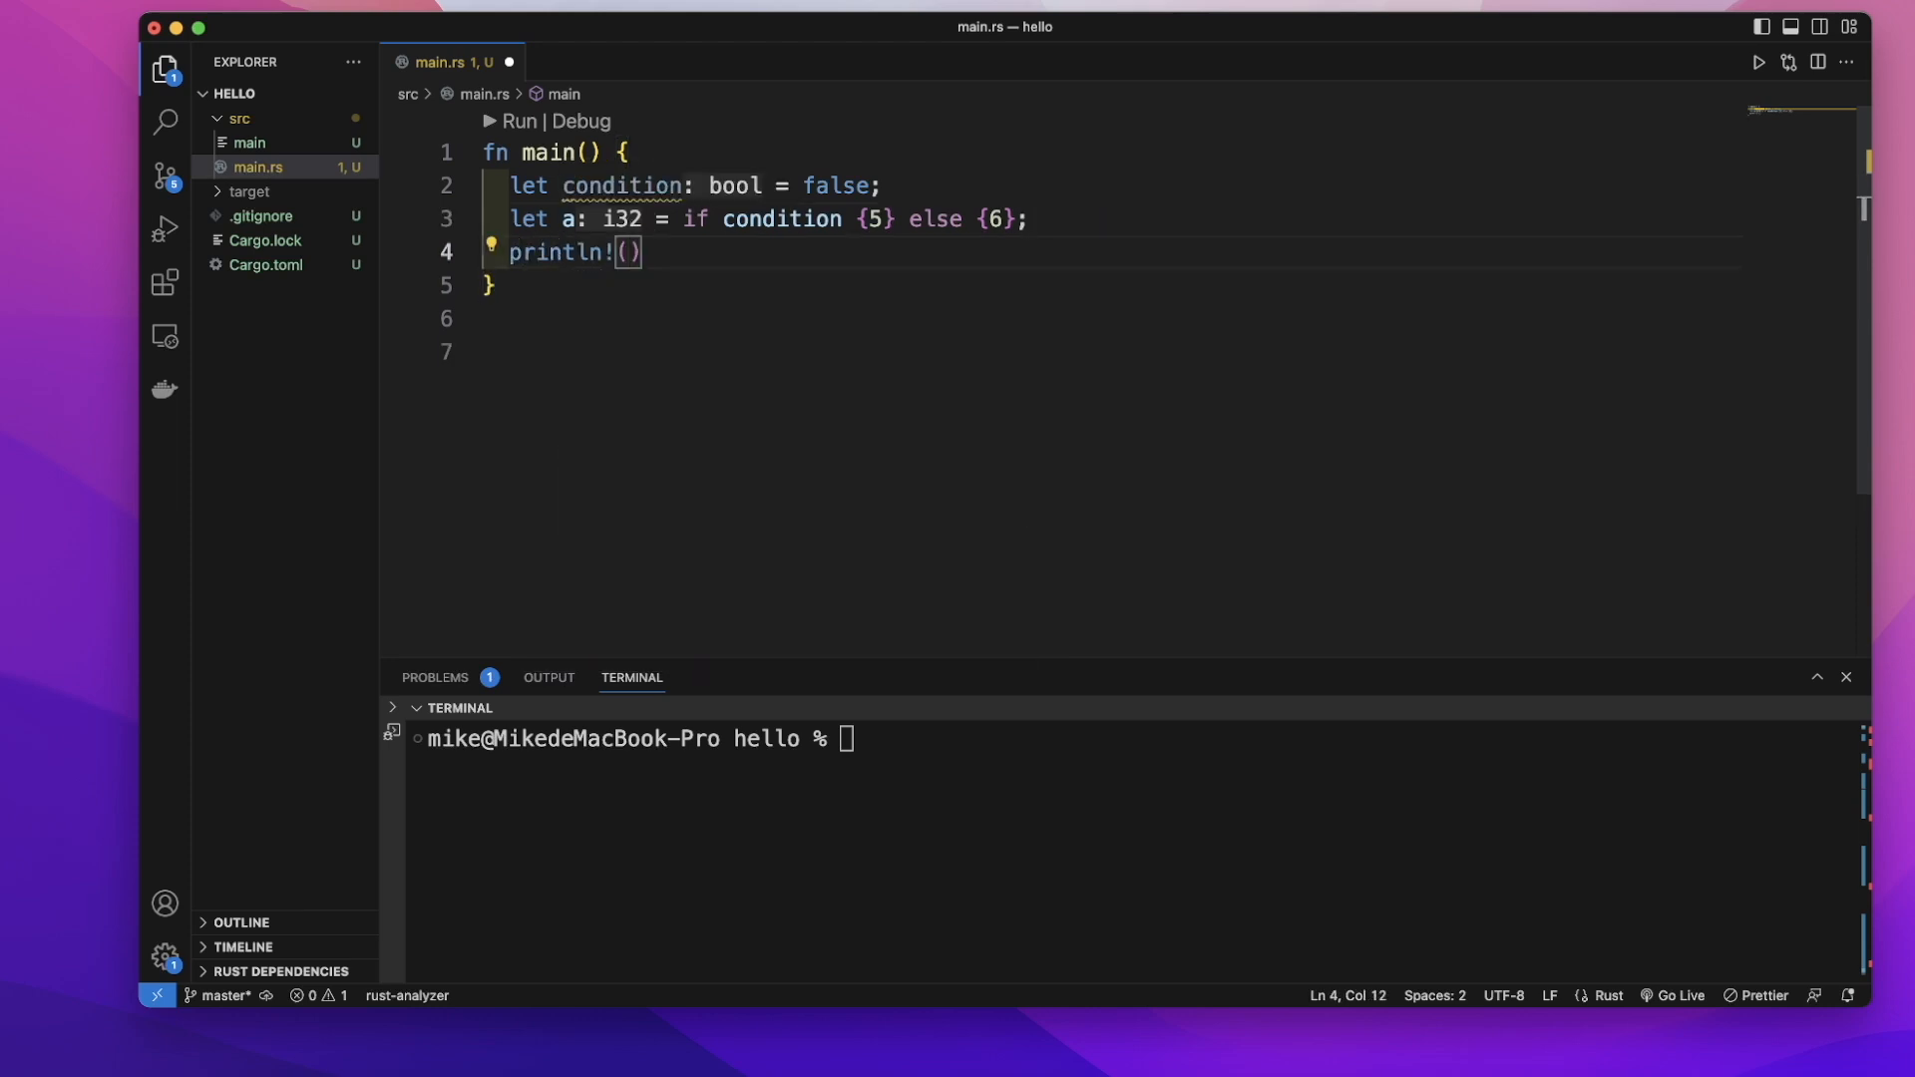
Print `"a is {a}"` and run `cargo run` in the terminal, outputting "a is 6"
type("\"a is {}")
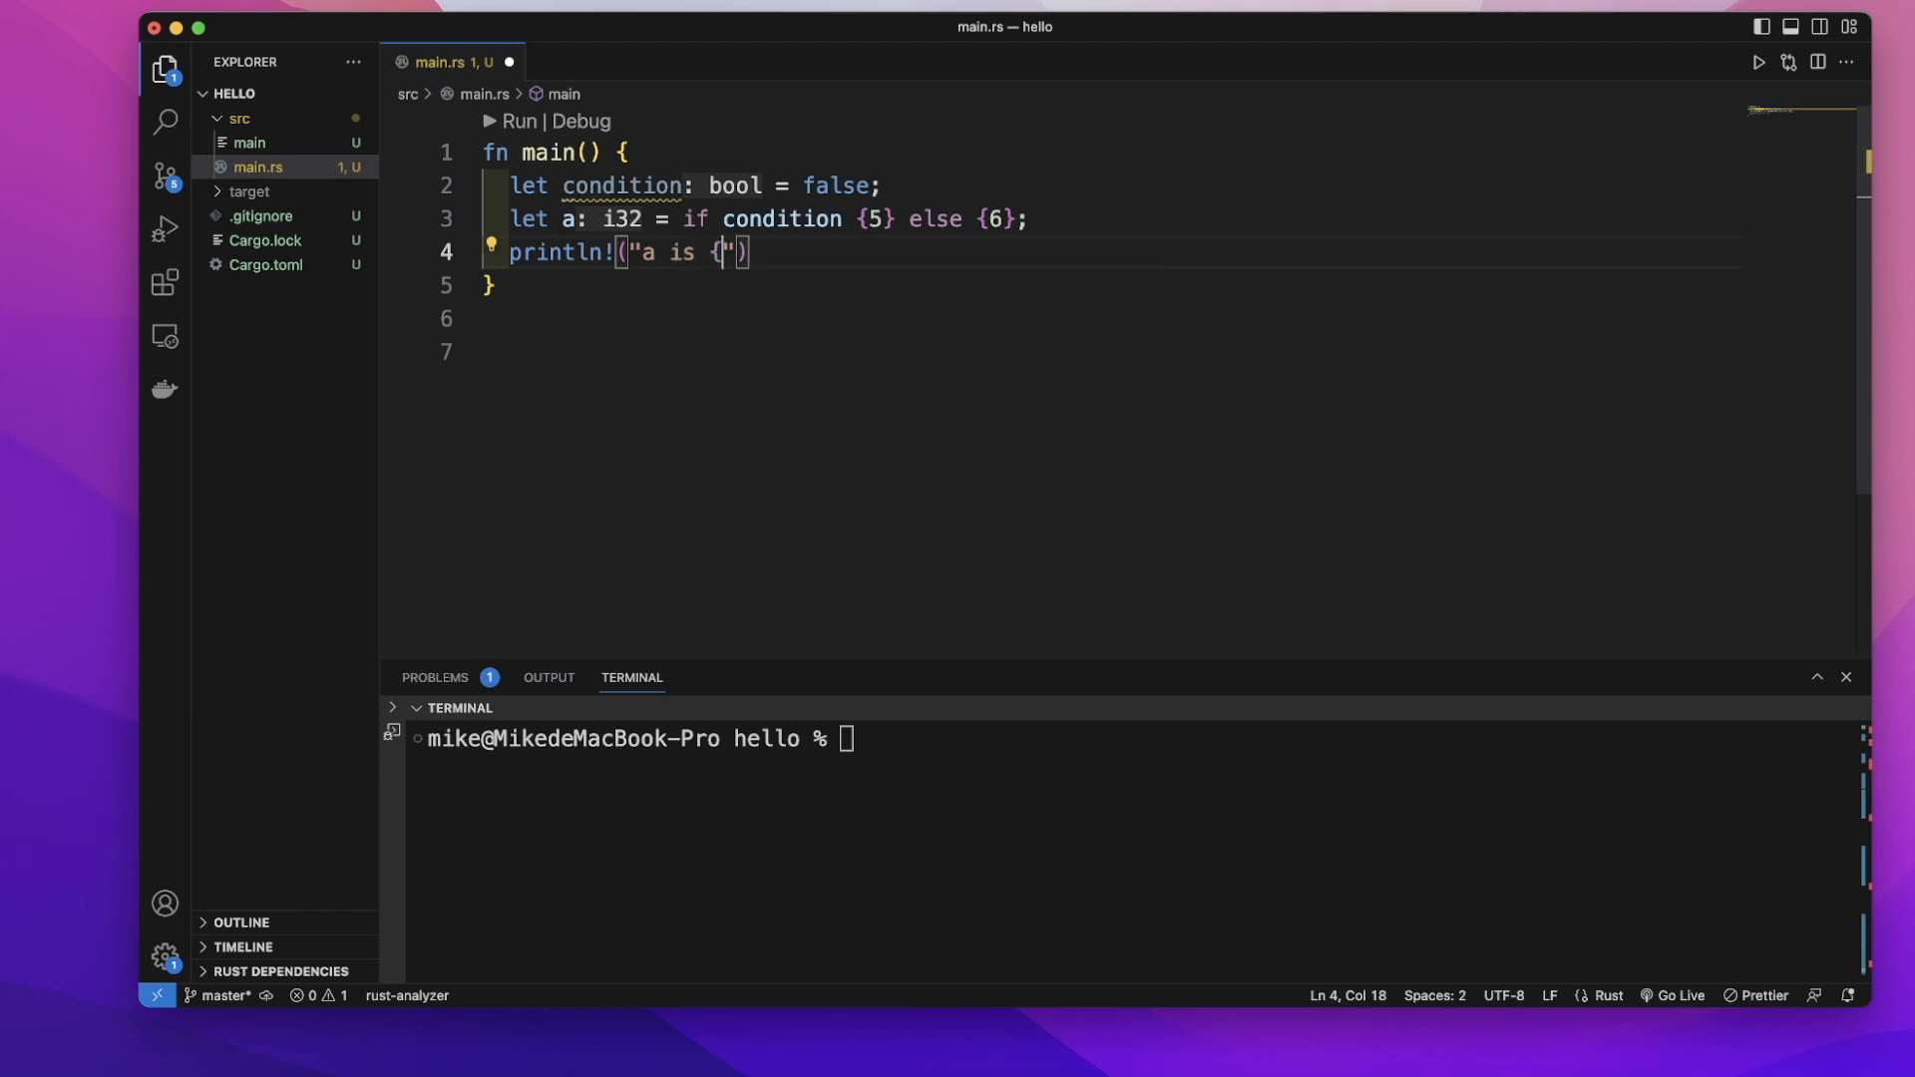
type("a}")
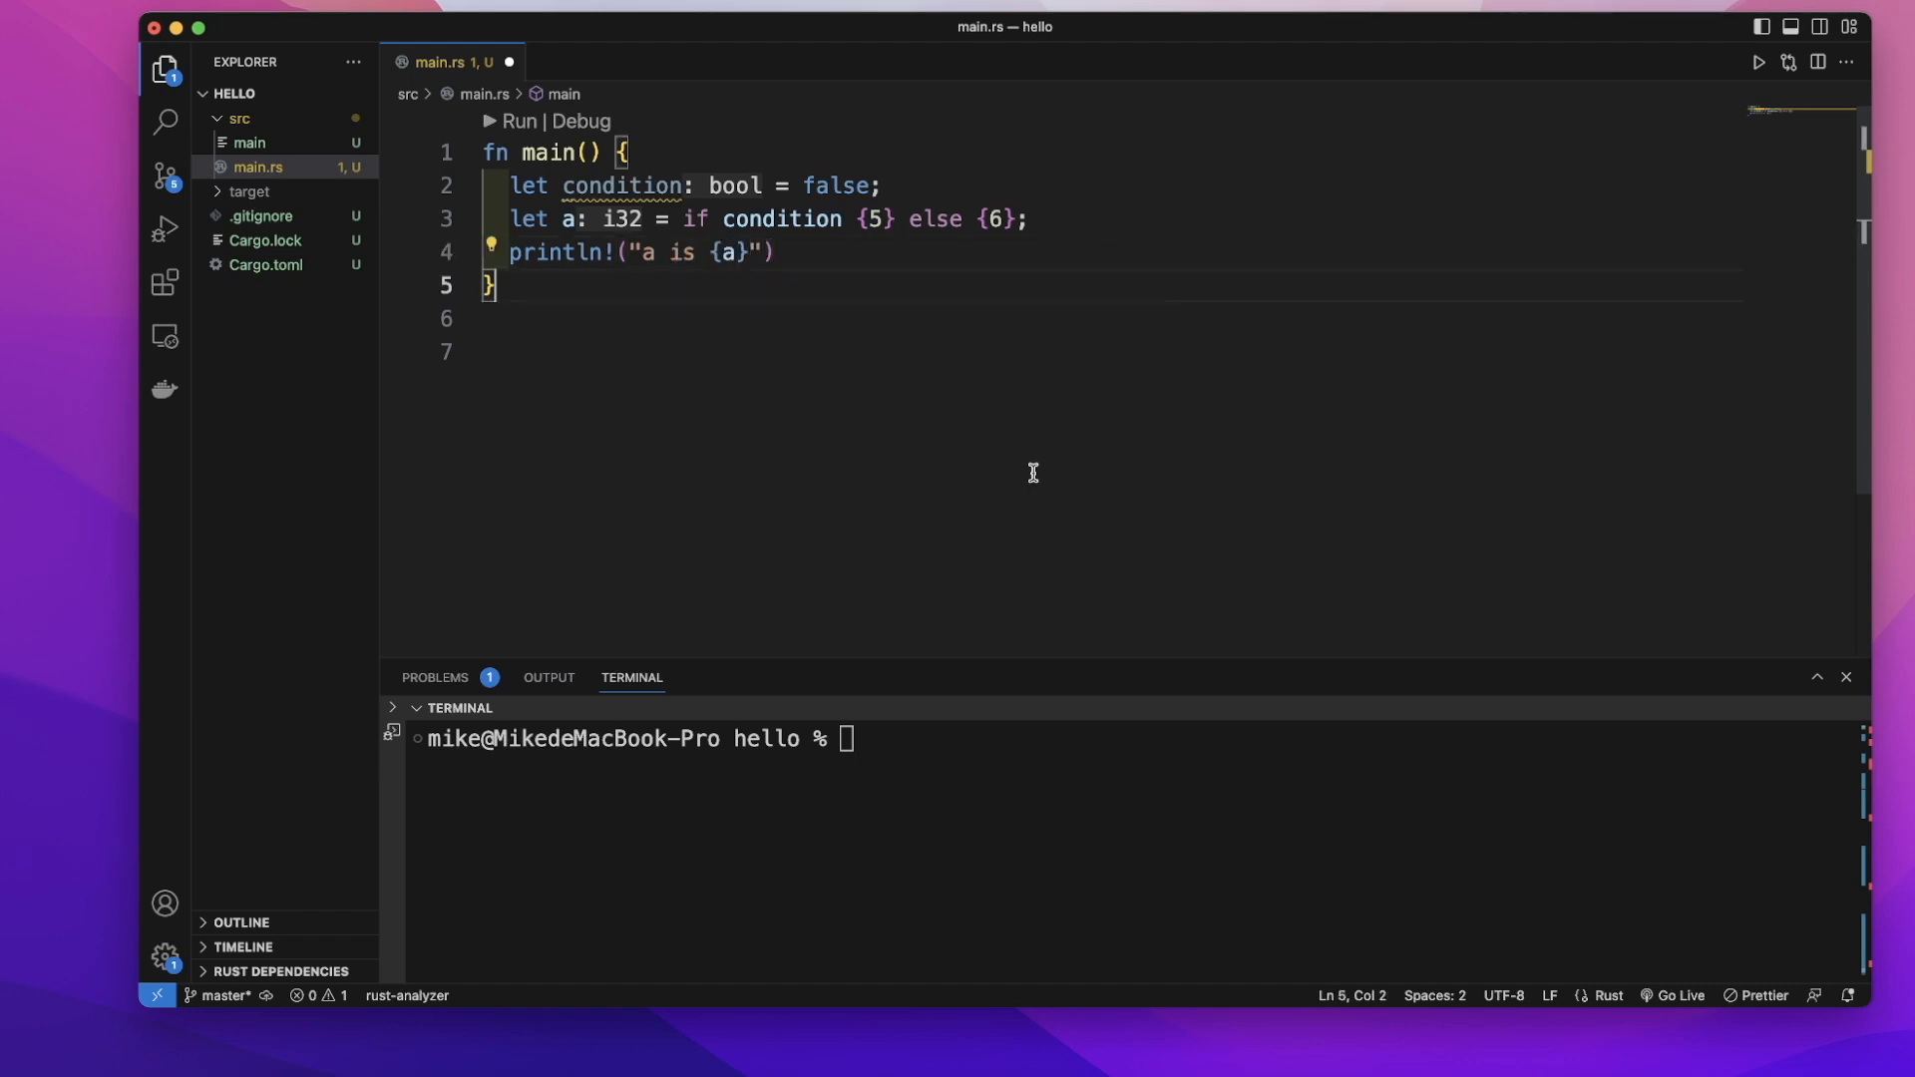
type("cargo run")
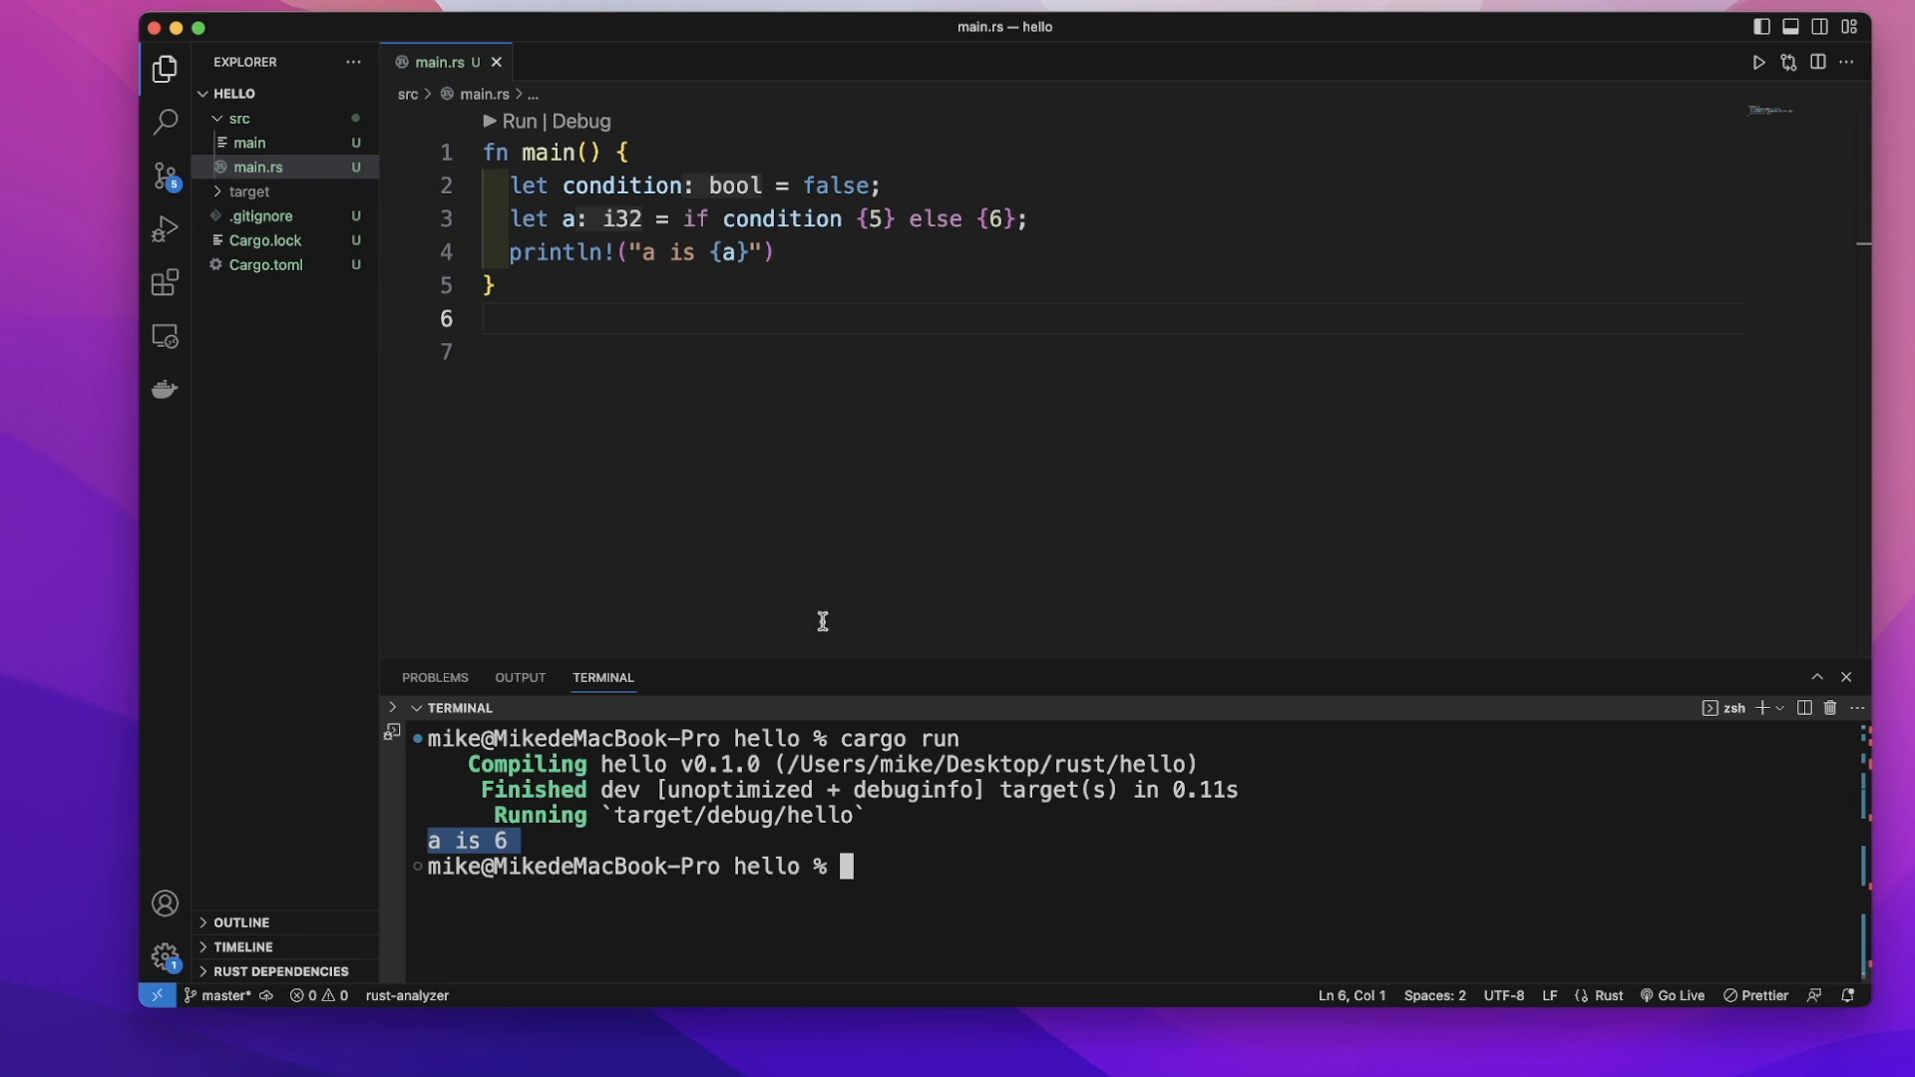
Change `condition` from false to true and rerun `cargo run`, printing "a is 5"
double_click(836, 185)
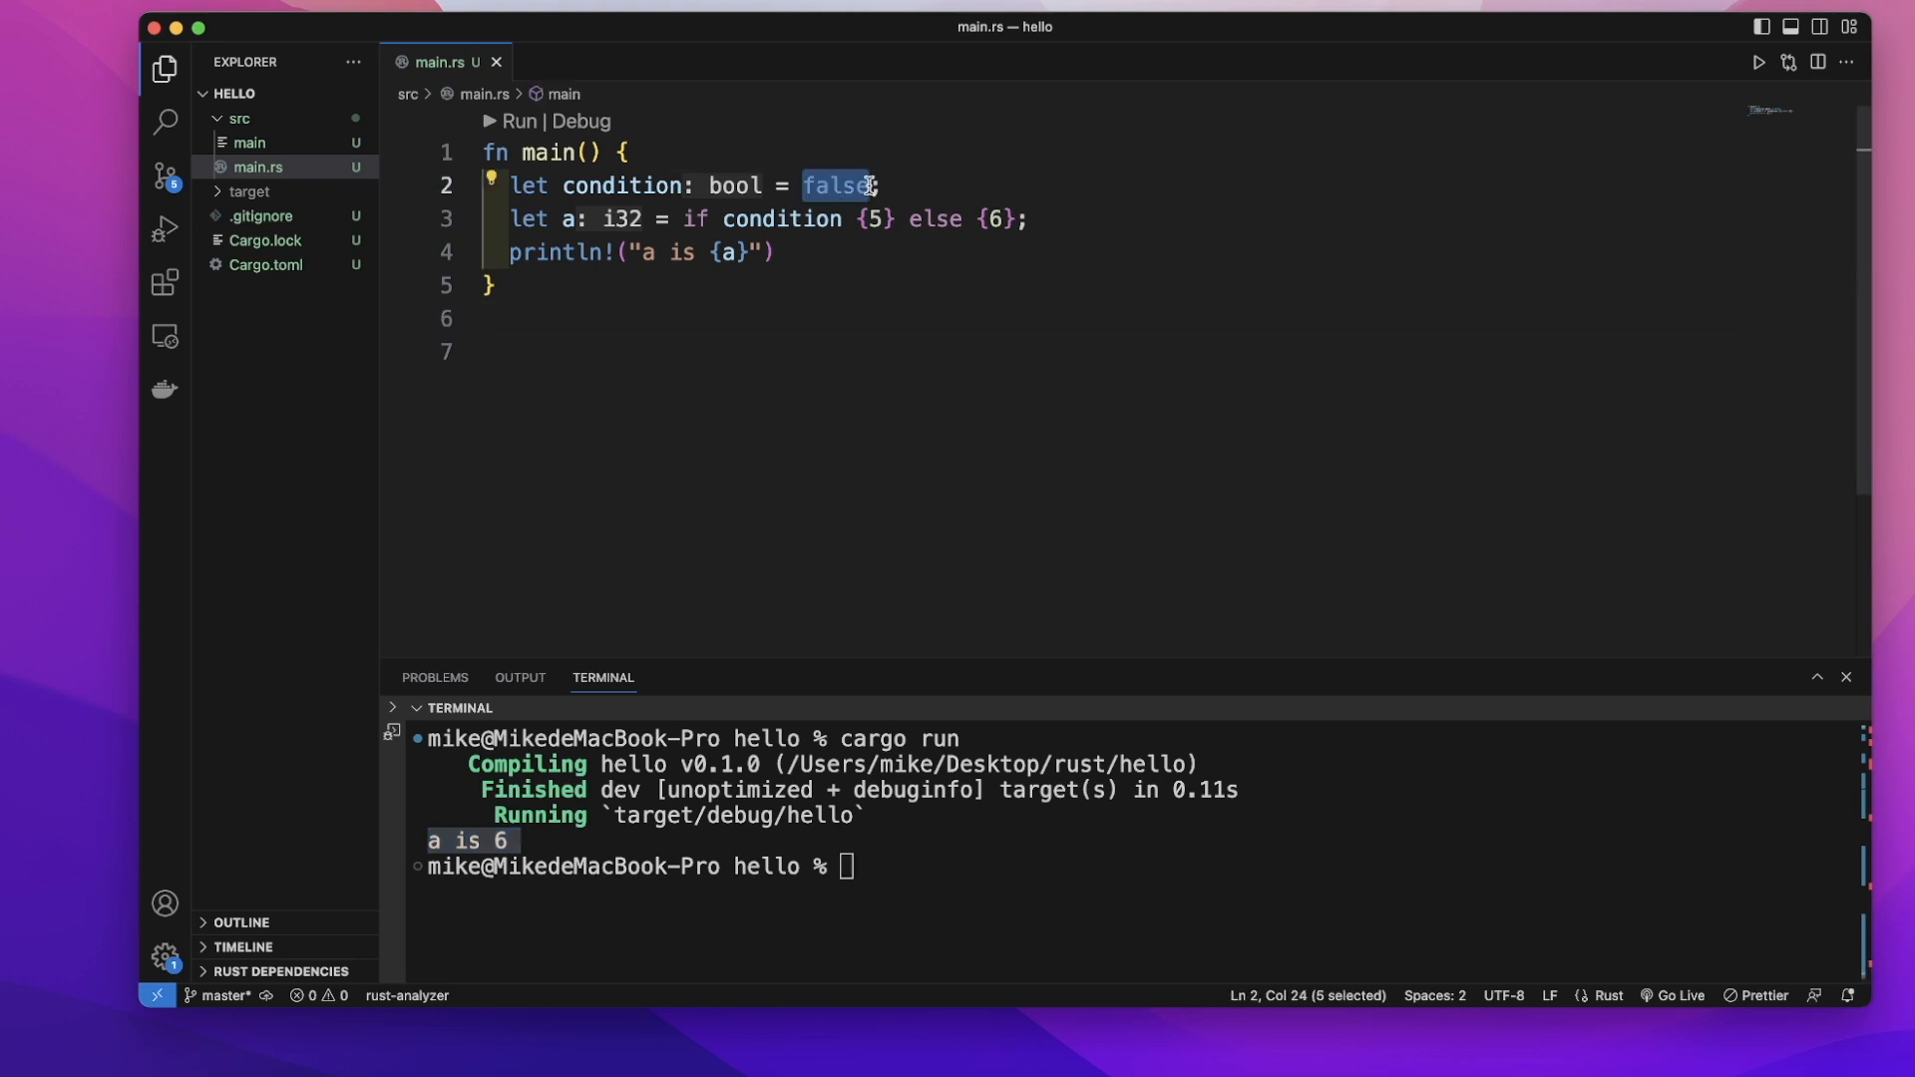
type("true")
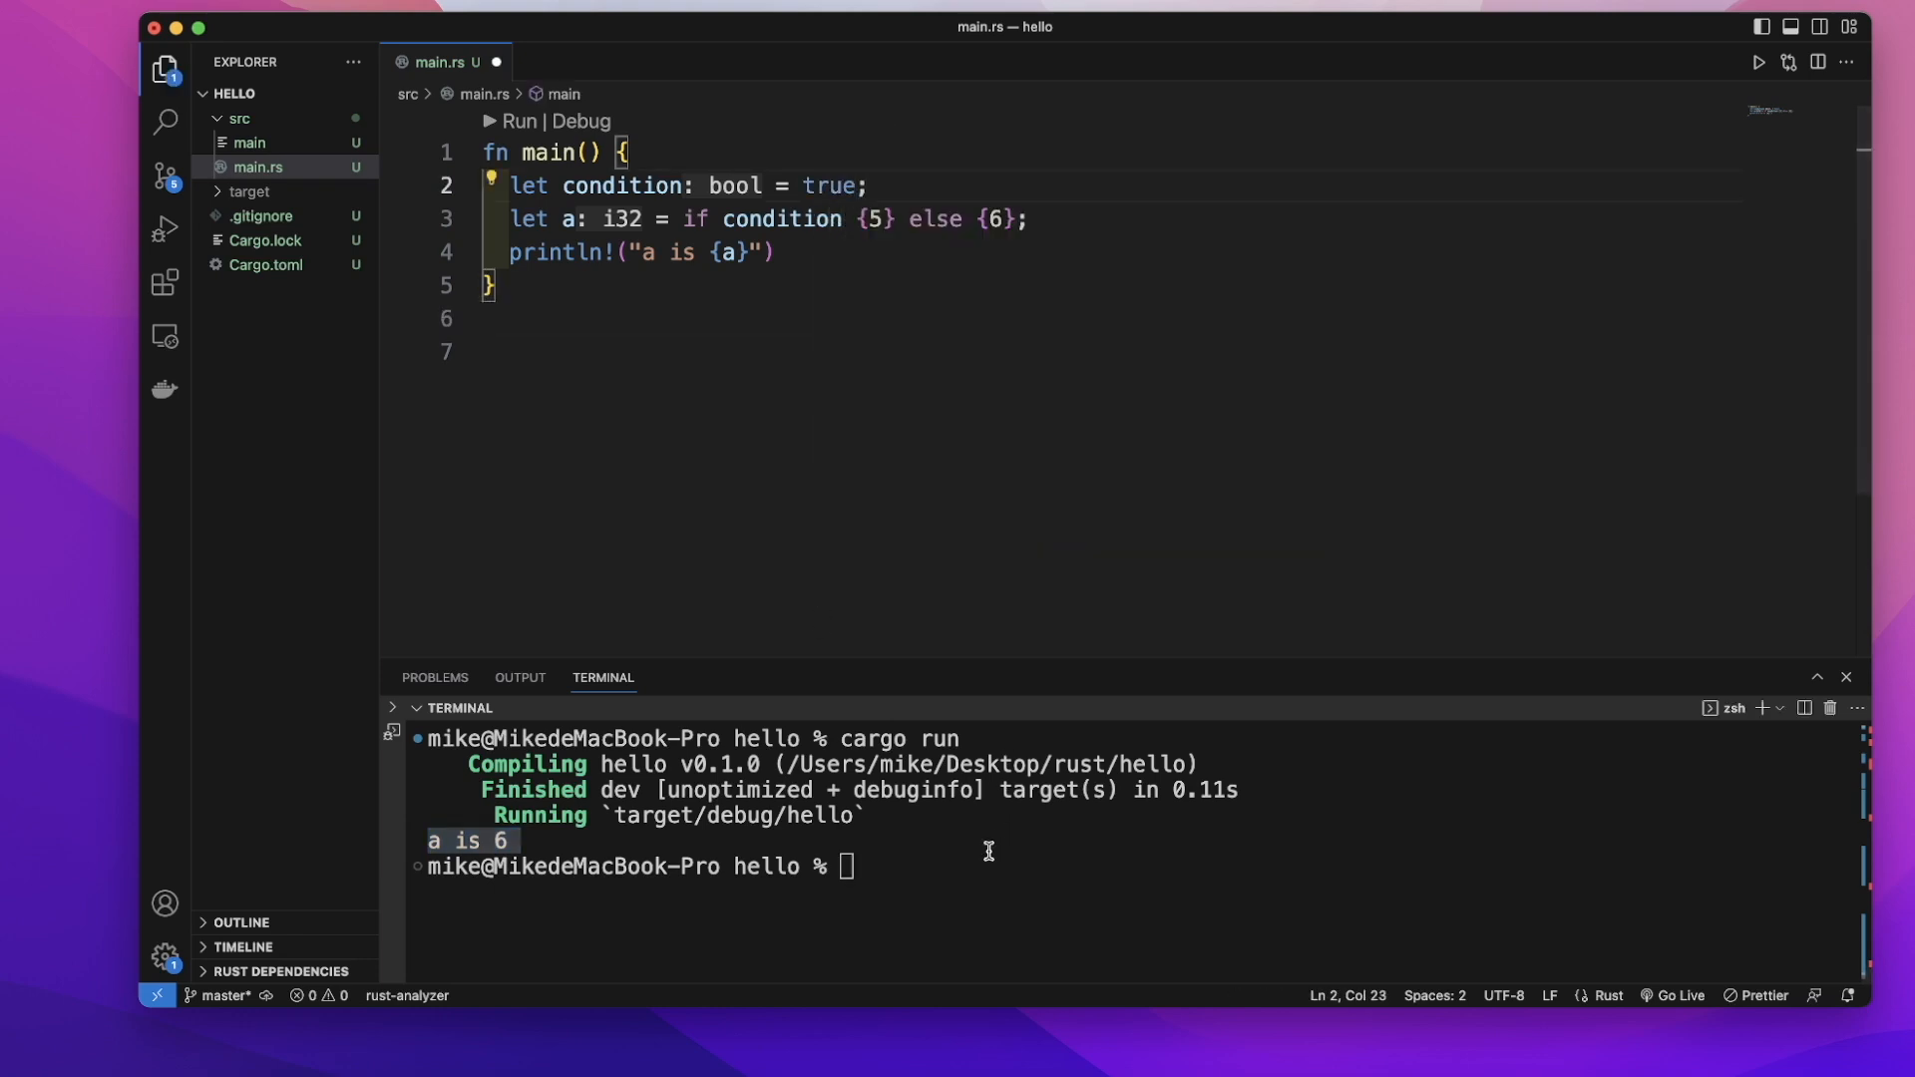
type("cargo ru")
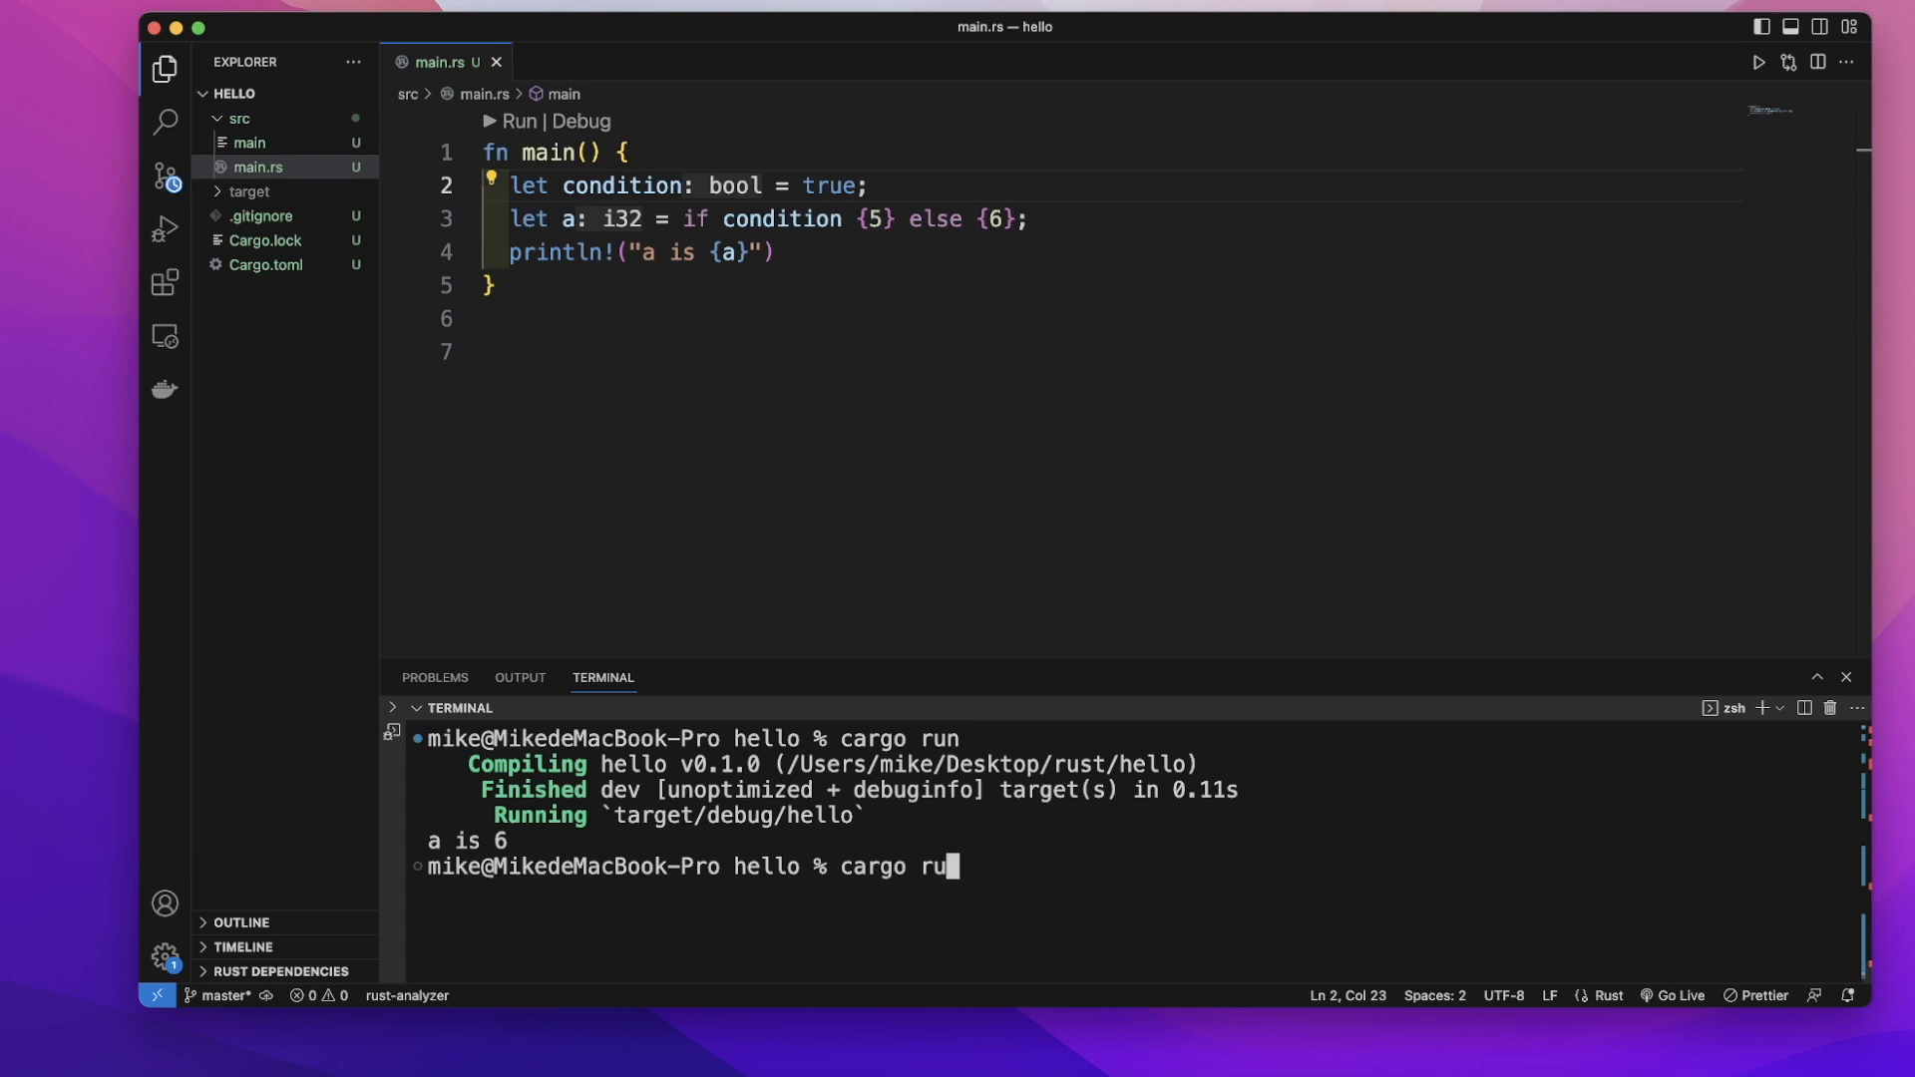
key("enter")
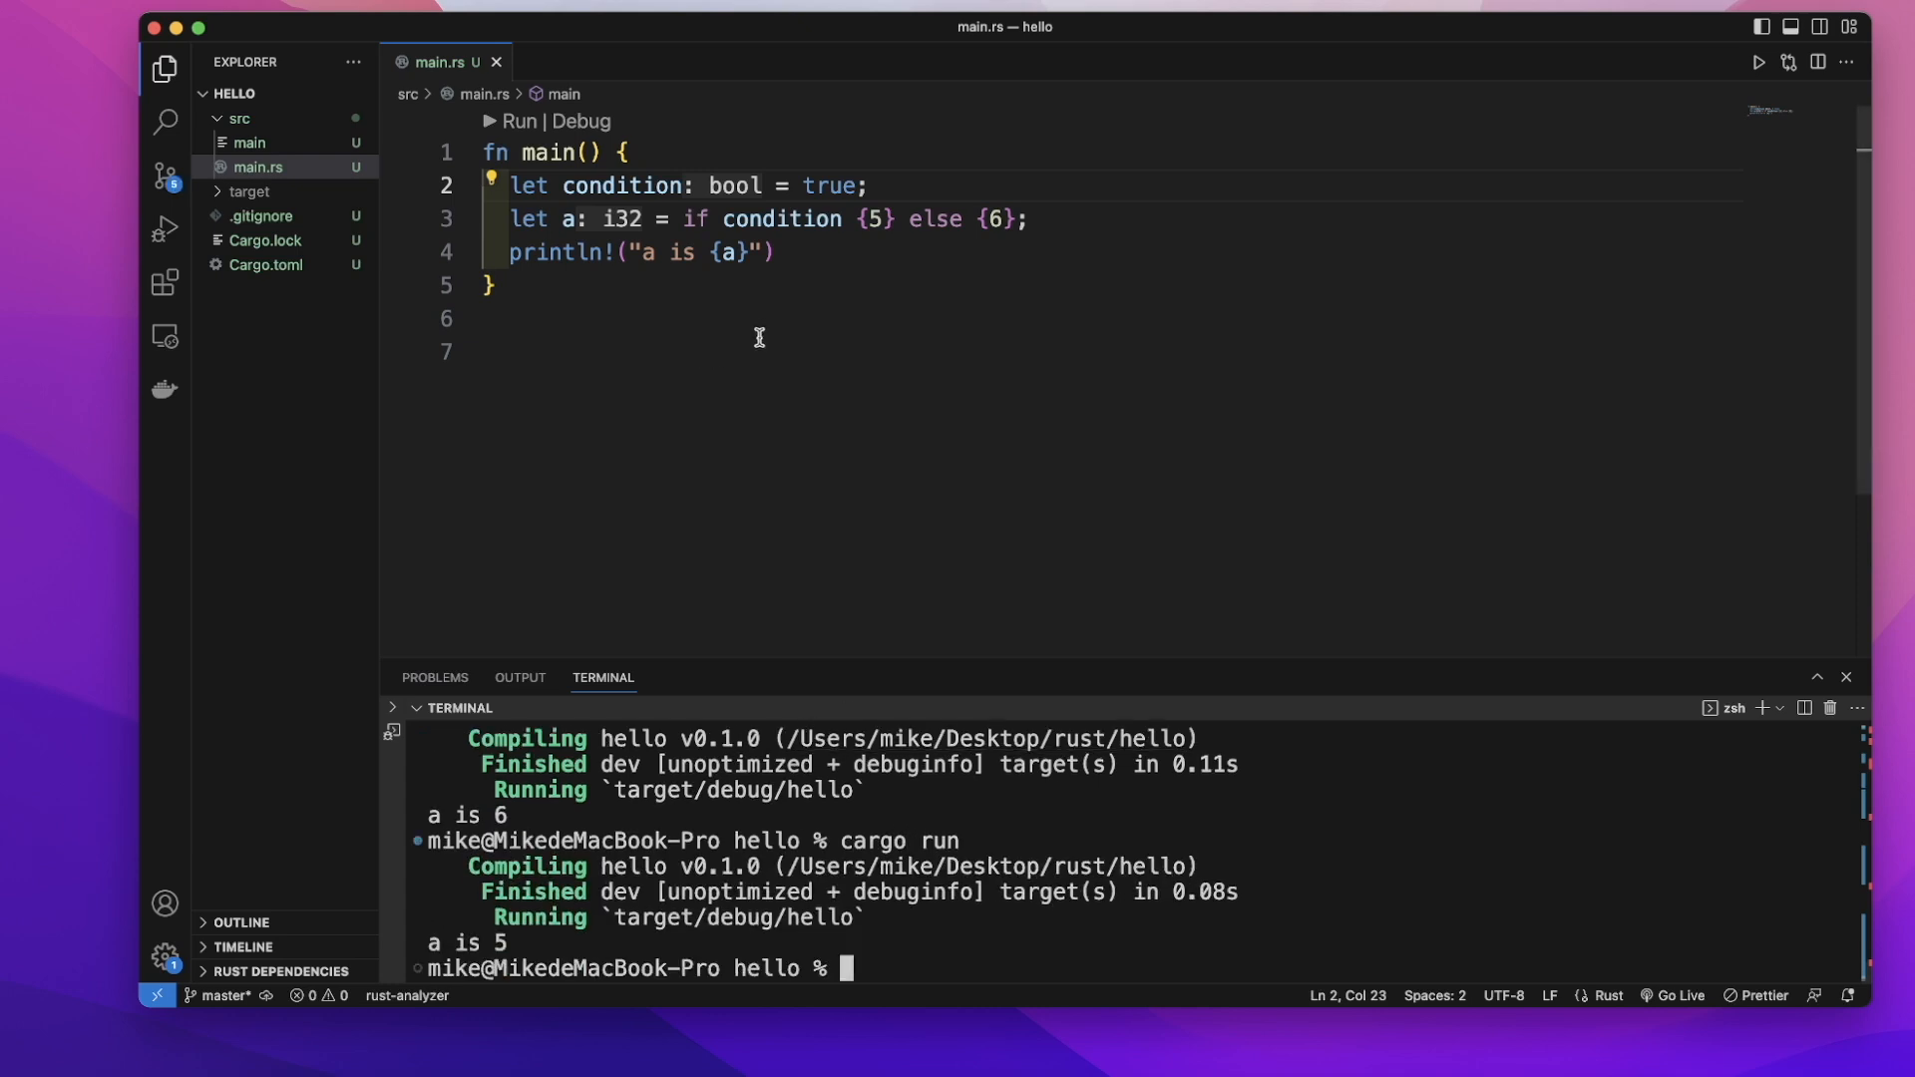